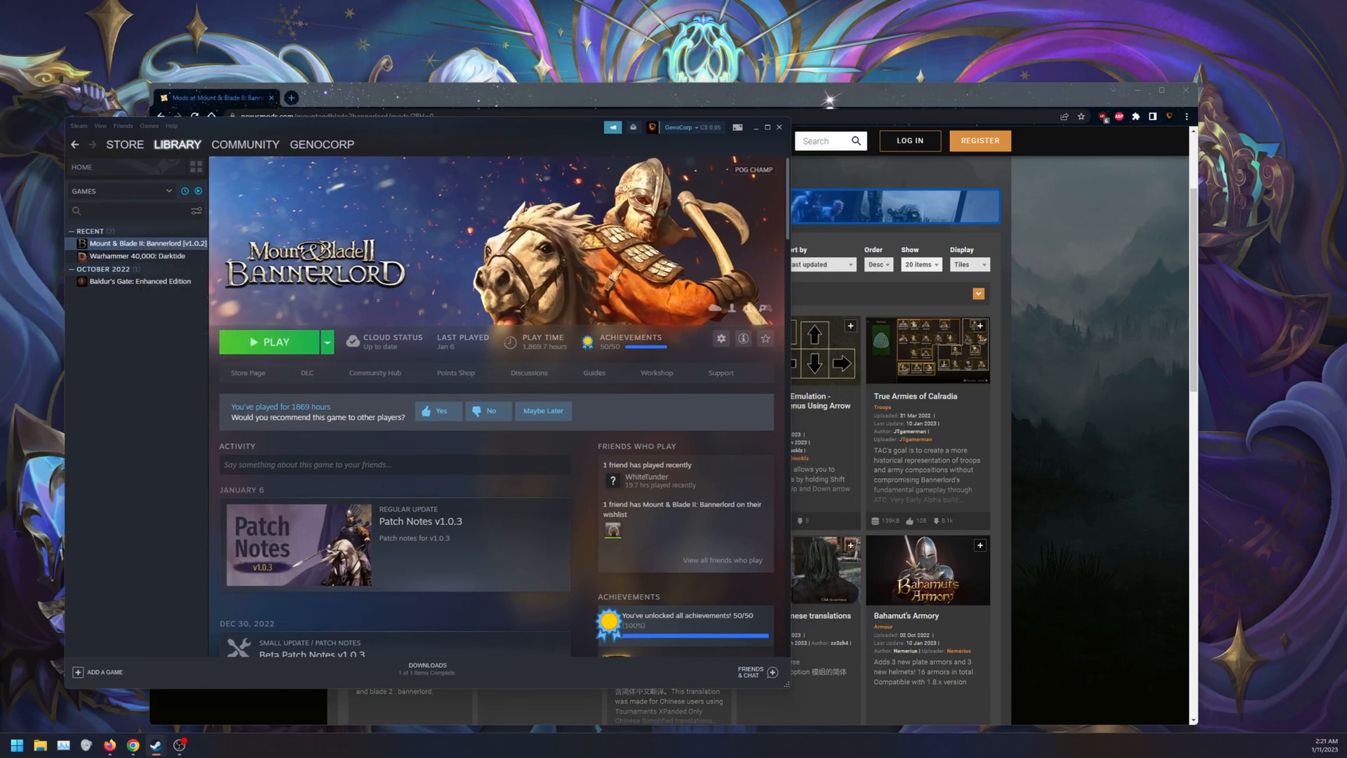
- Check Bannerlord's Local Files and Downloads in Steam, then bring the Nexus Mods window forward
left_click(720, 338)
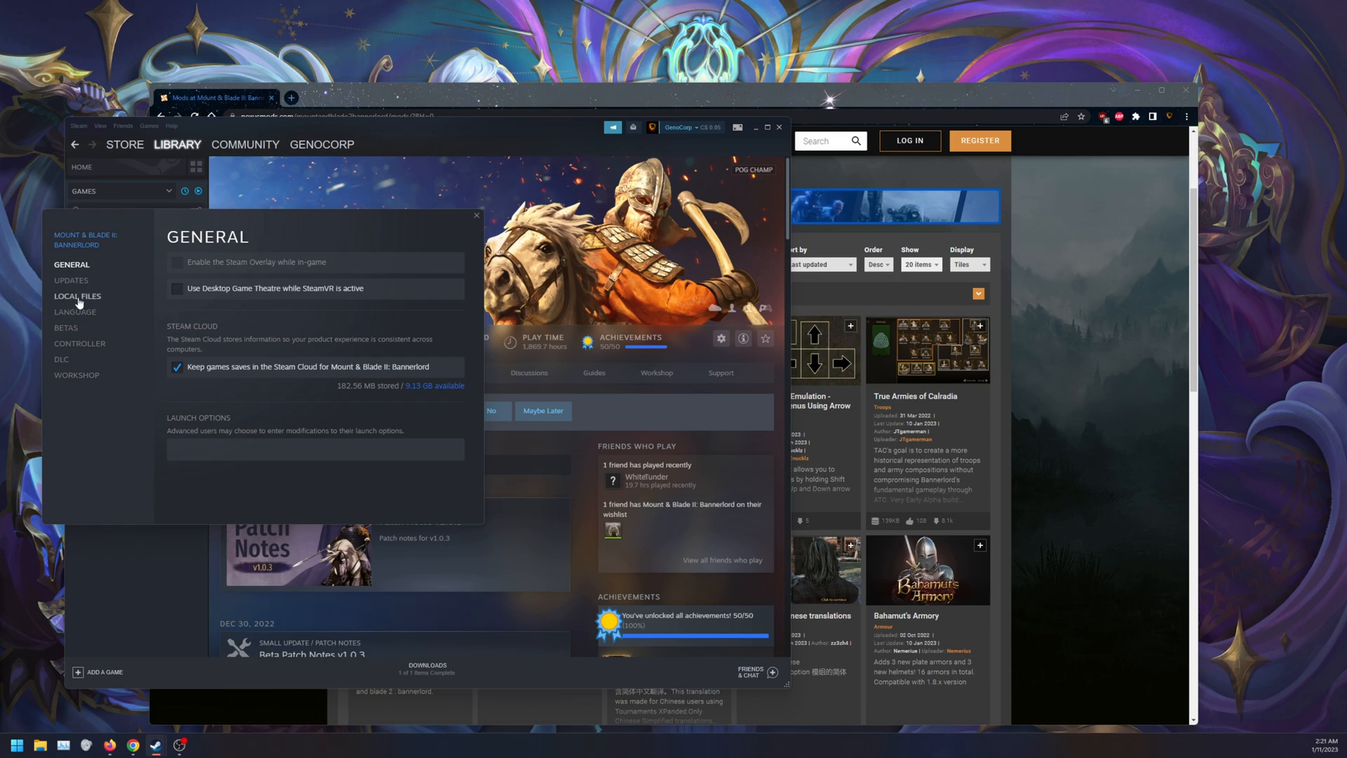
left_click(76, 297)
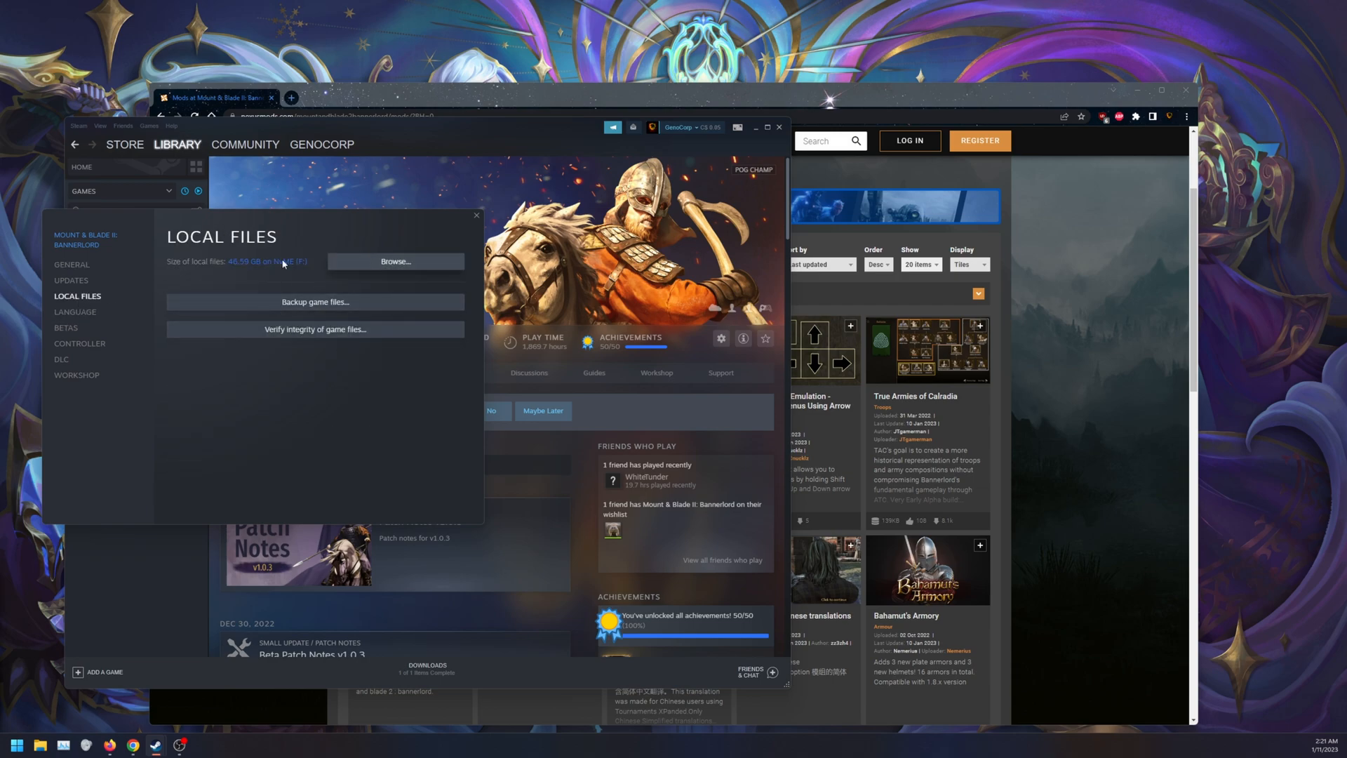
mouse_move(66, 329)
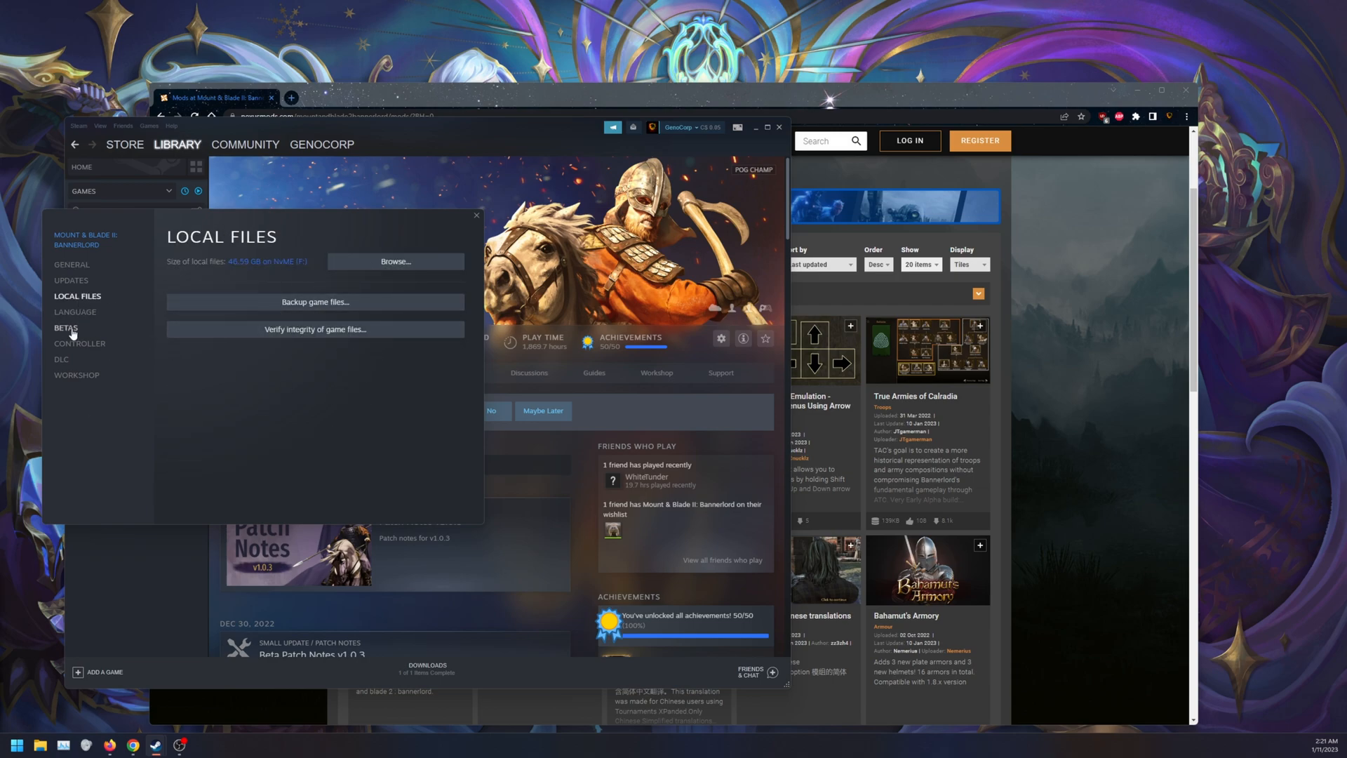
left_click(66, 327)
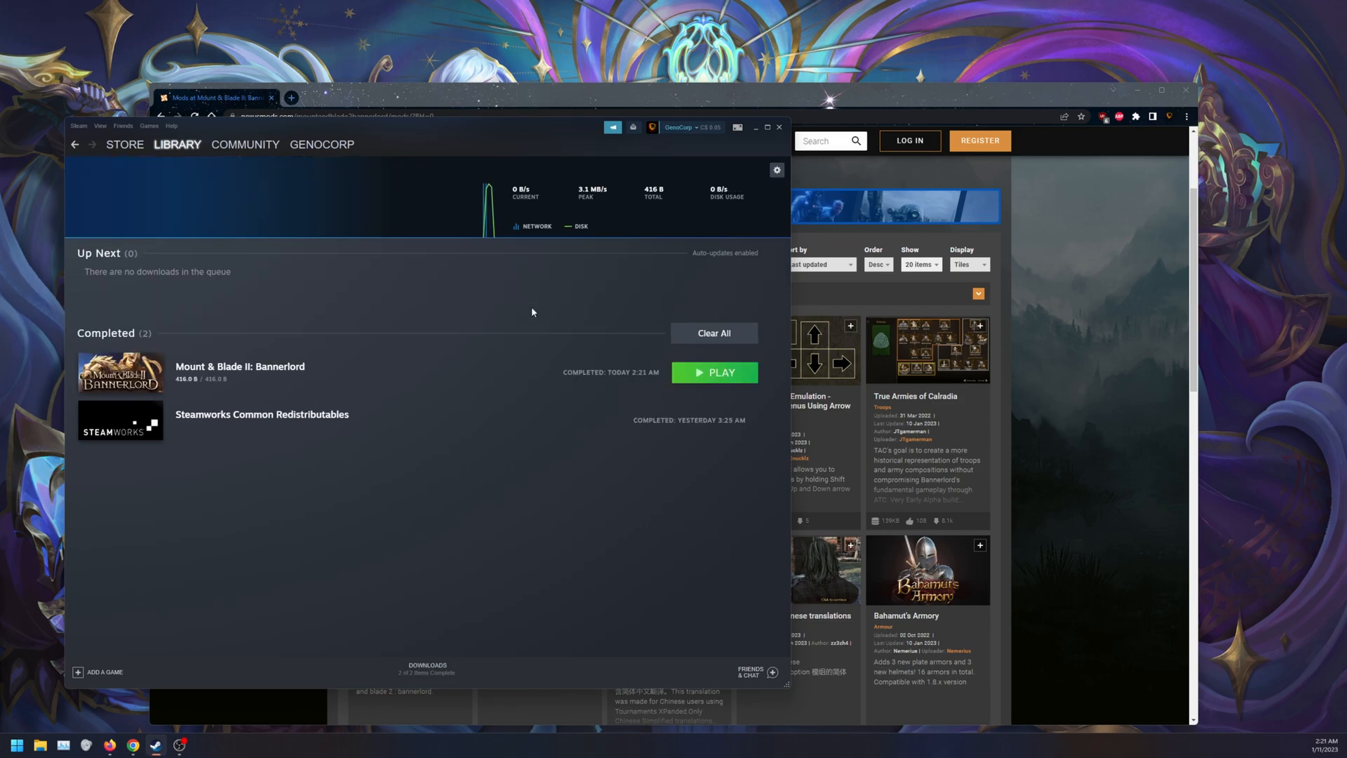
left_click(177, 143)
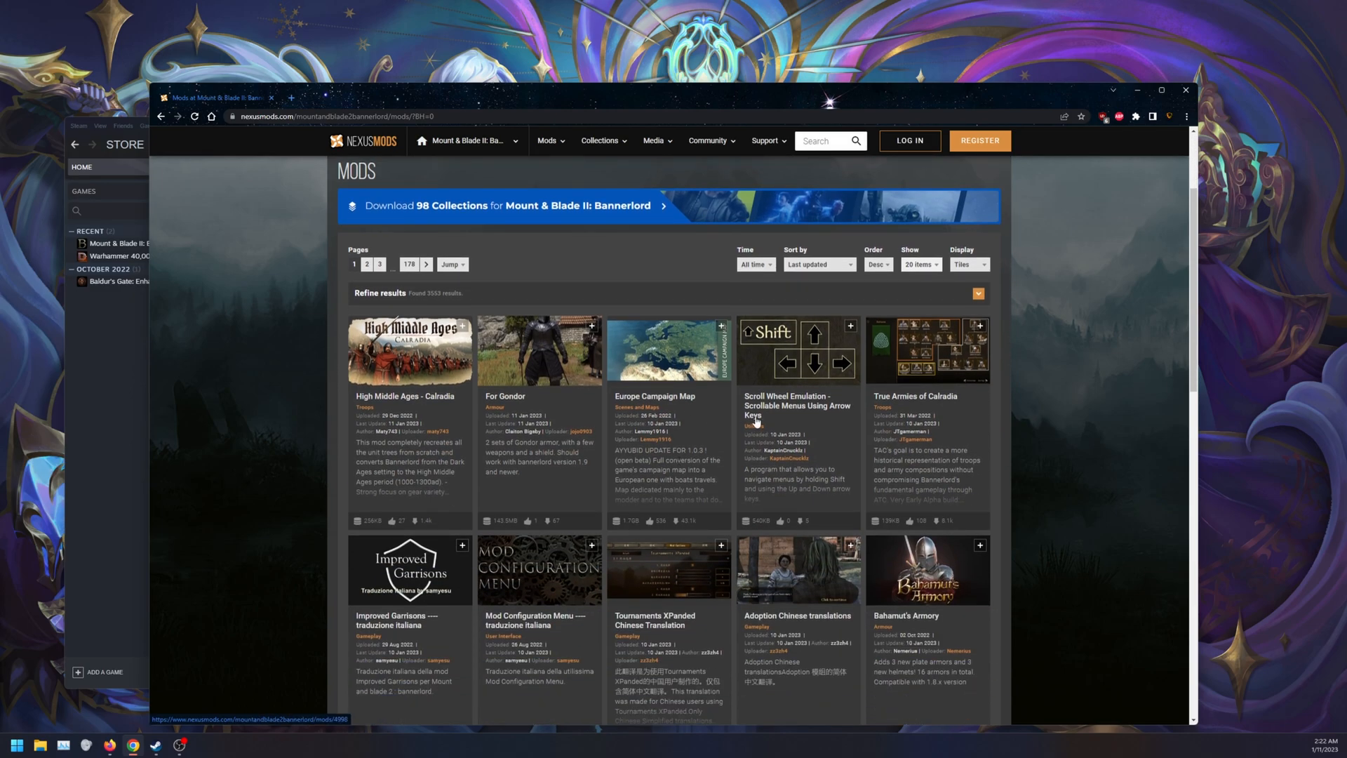
- Review the Europe Campaign Map mod's Files and Description pages on Nexus Mods
left_click(654, 396)
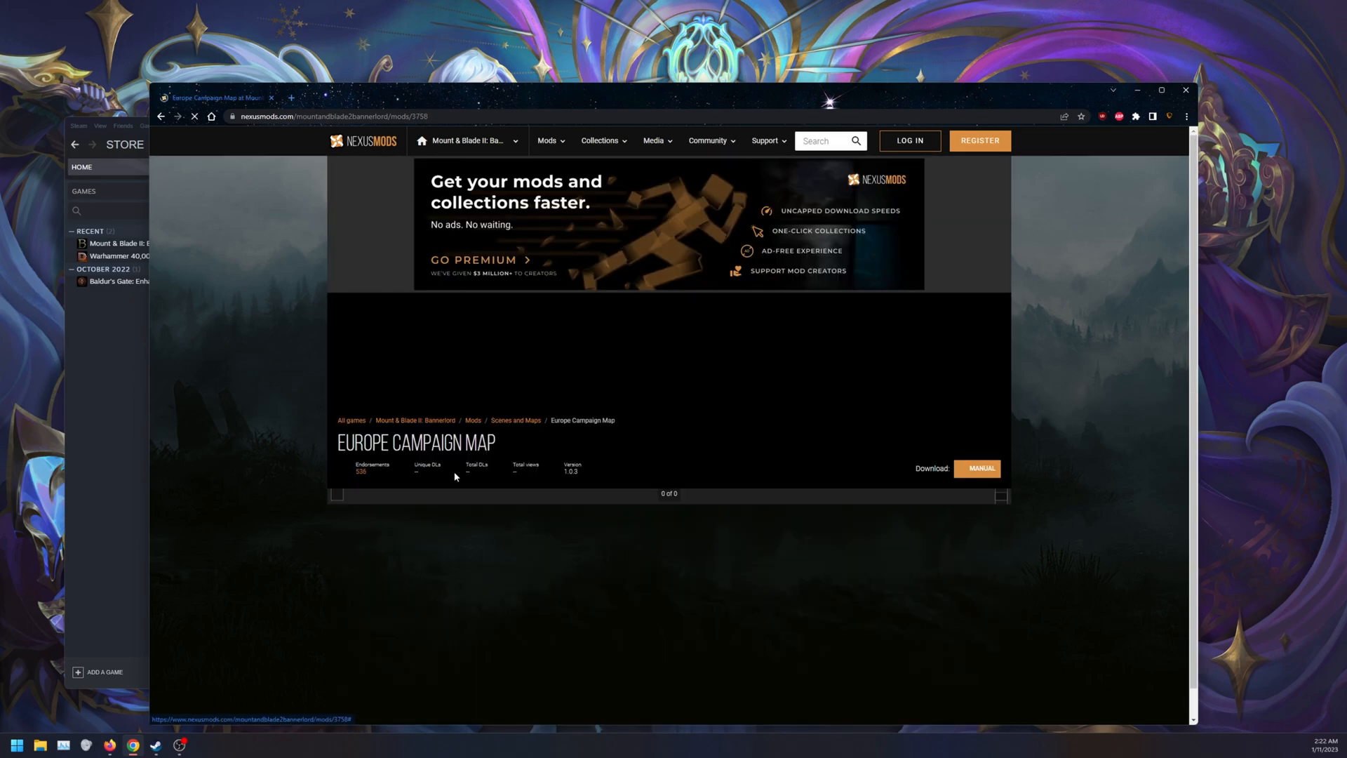
left_click(978, 469)
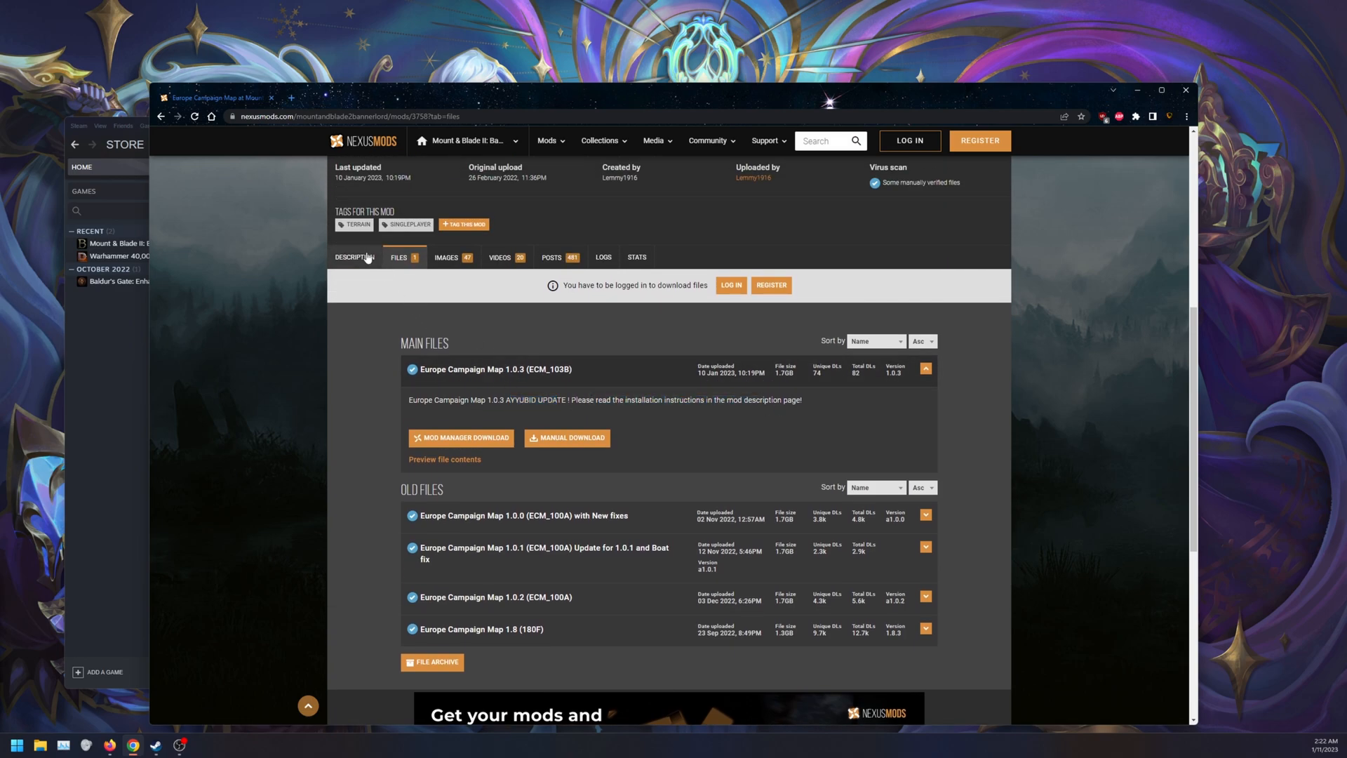
left_click(355, 256)
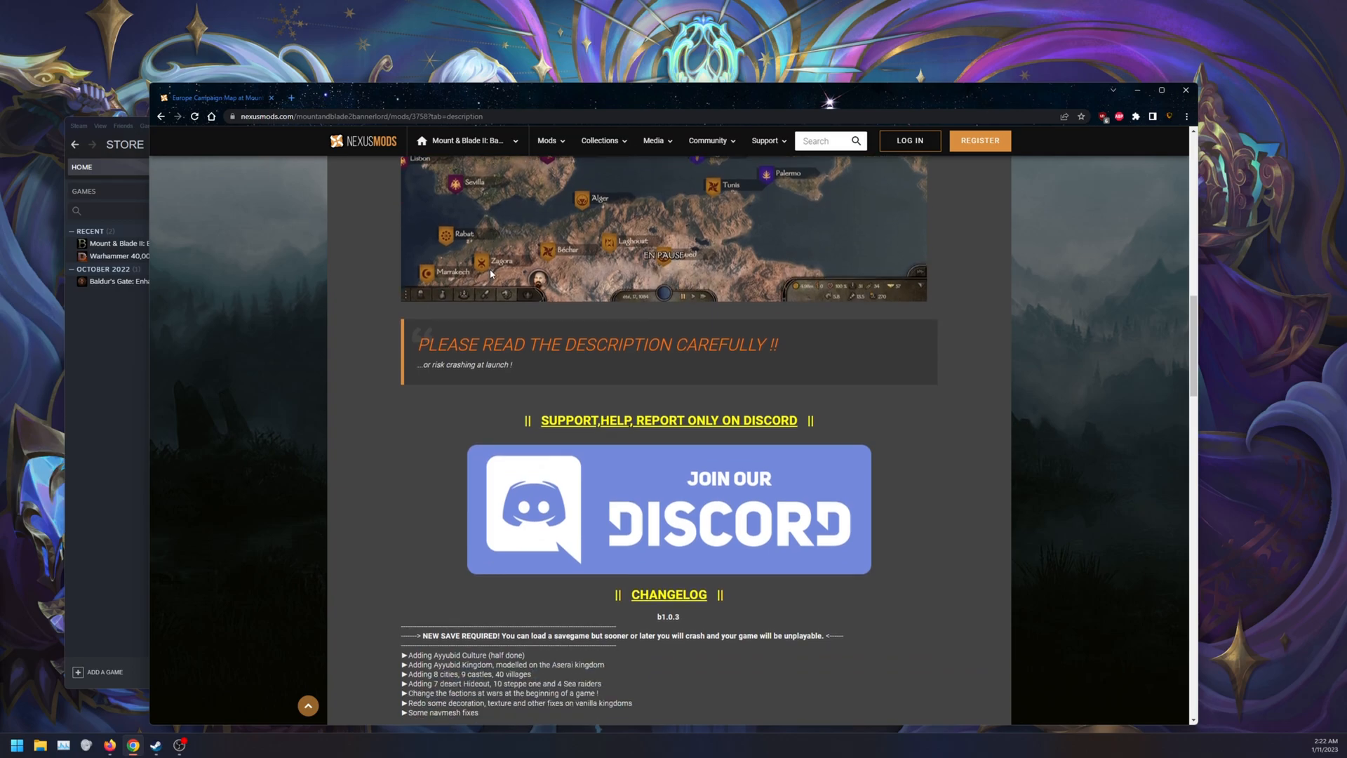
scroll("down", 3)
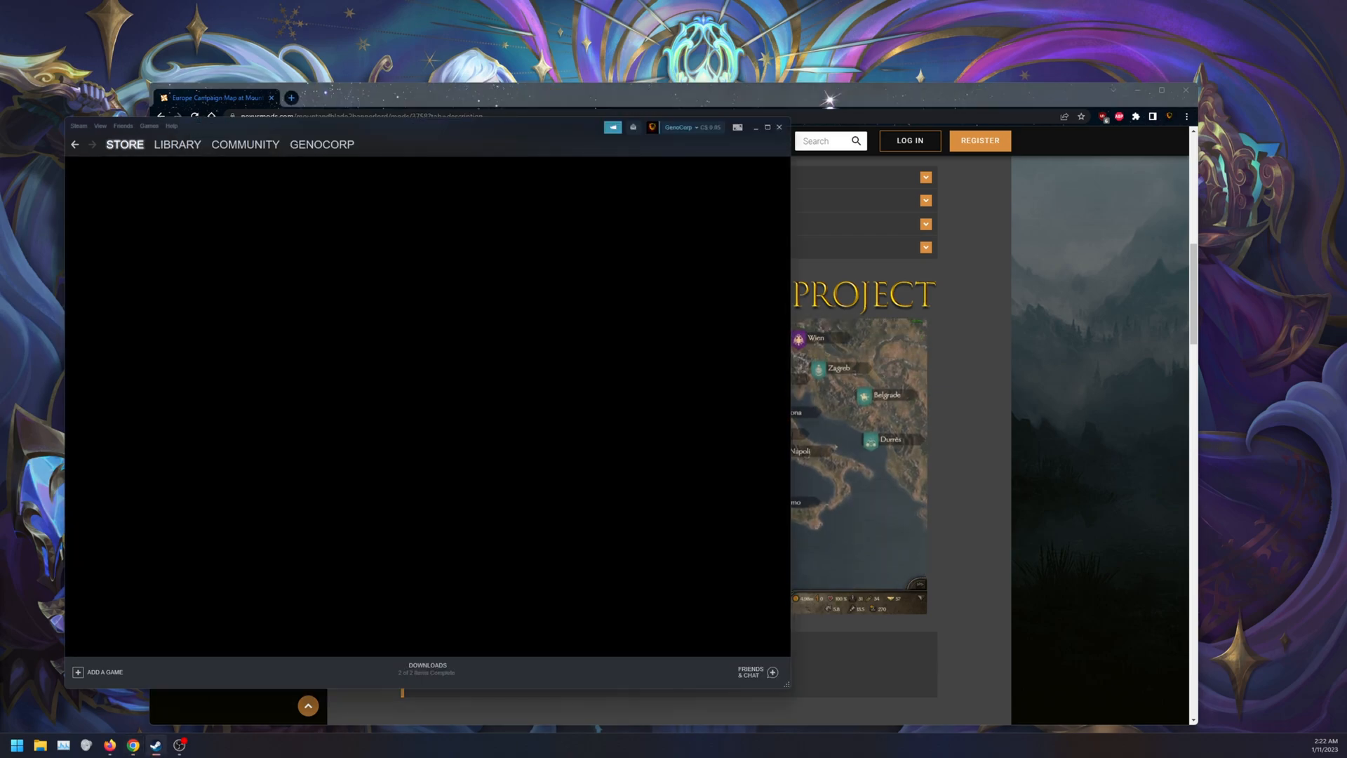
- Search Bannerlord's Workshop for 'europ' and subscribe to the Europe_LemmyProject map mod
left_click(177, 143)
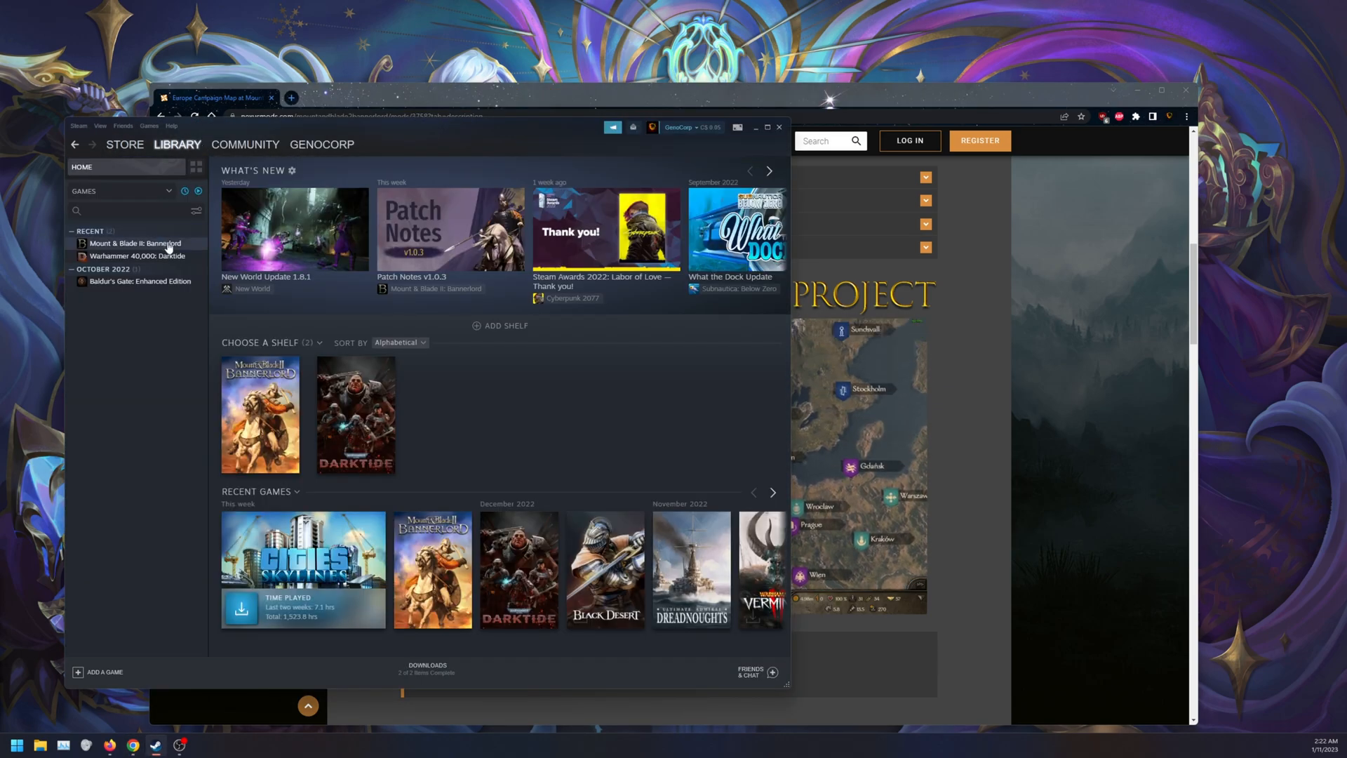
left_click(135, 243)
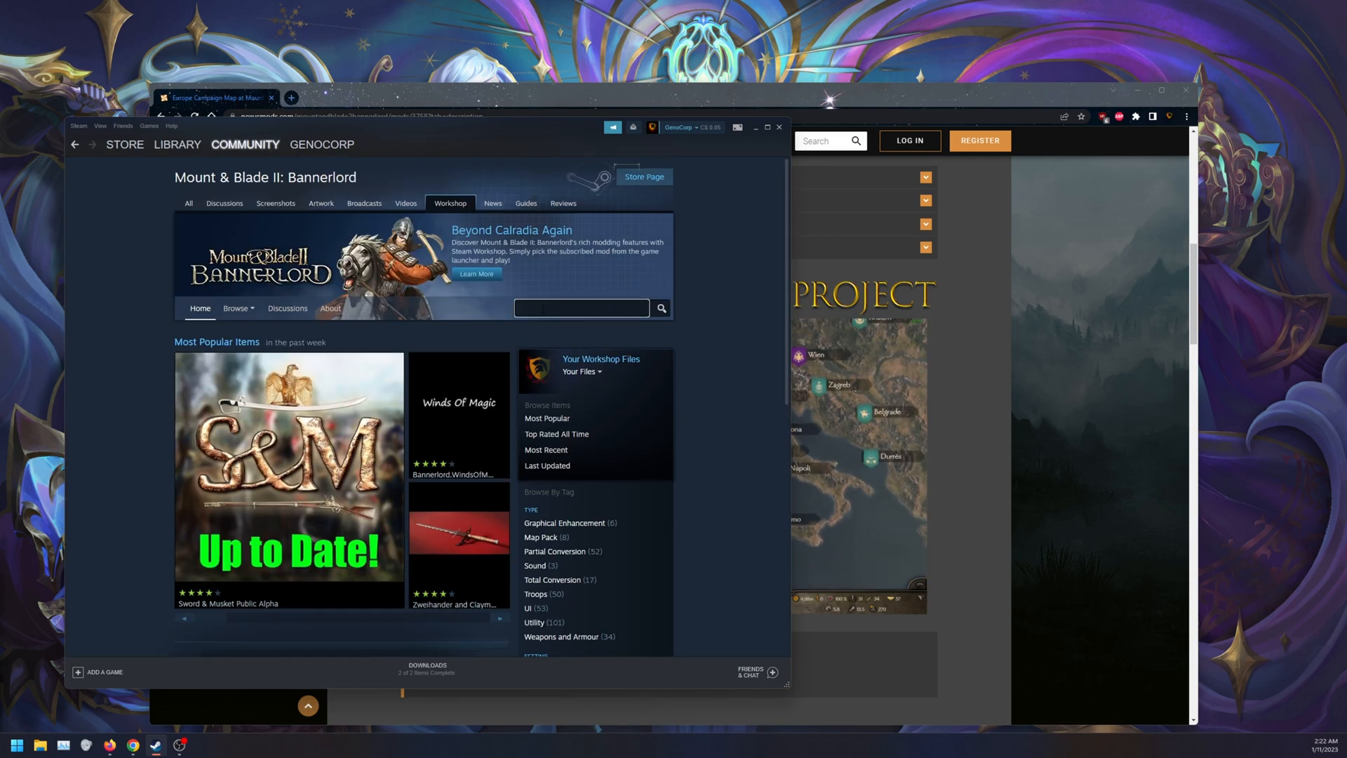
type("europ")
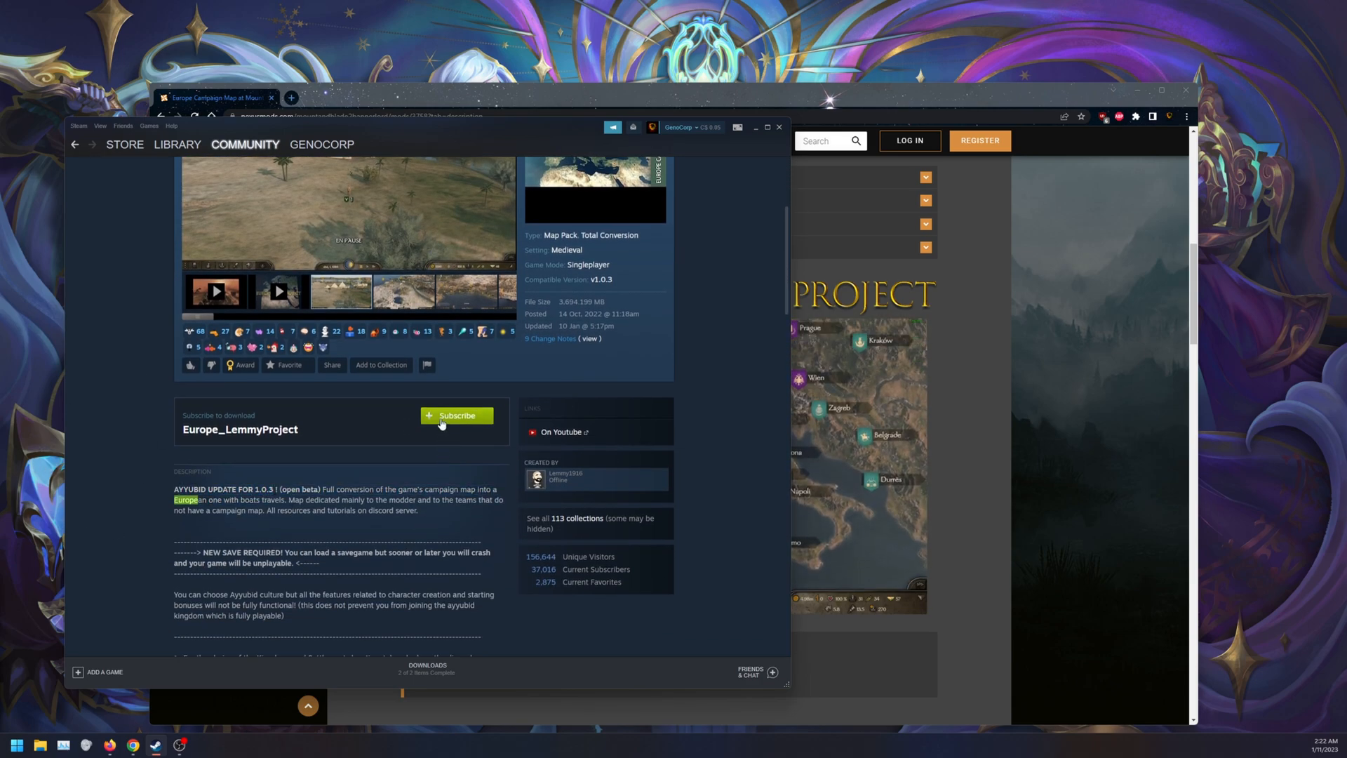
left_click(457, 415)
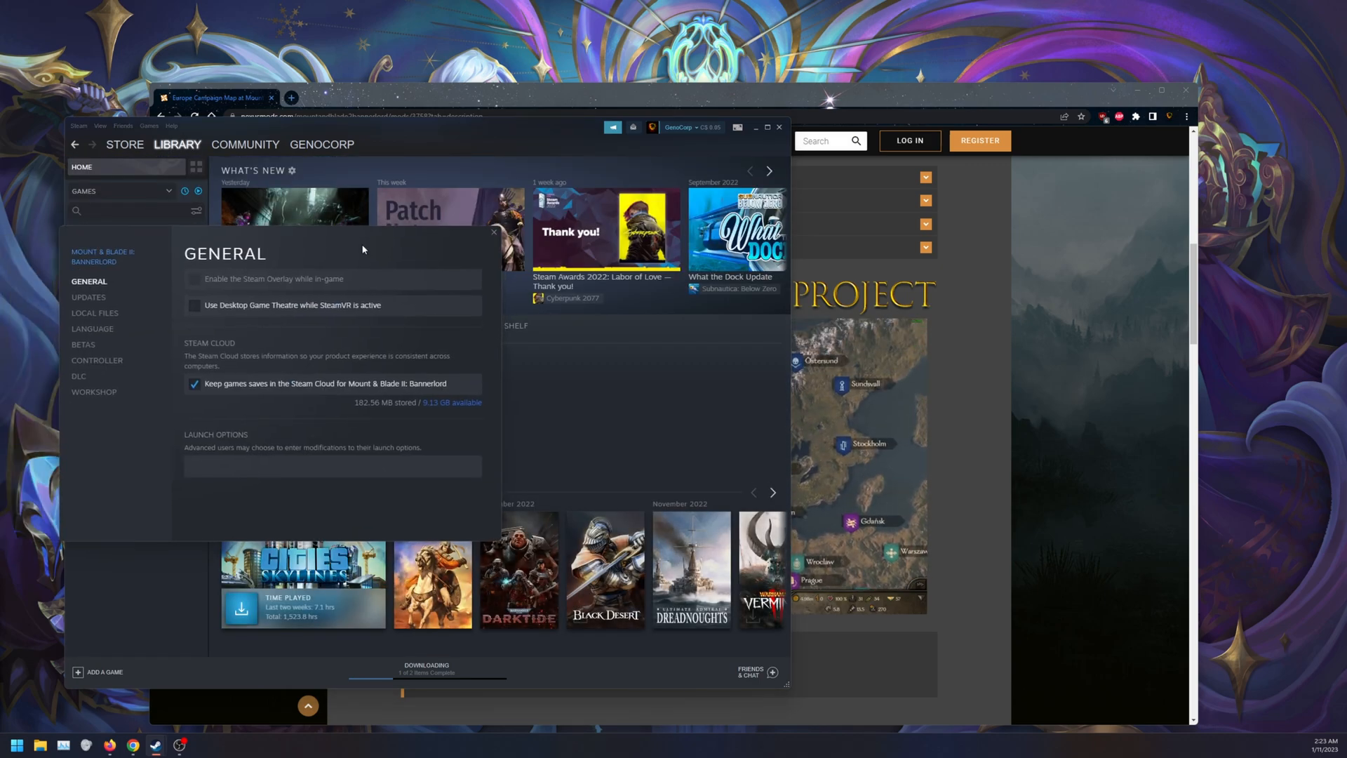
- Browse Bannerlord's install folder and confirm Europe_LemmyProject sits in Modules
left_click(94, 313)
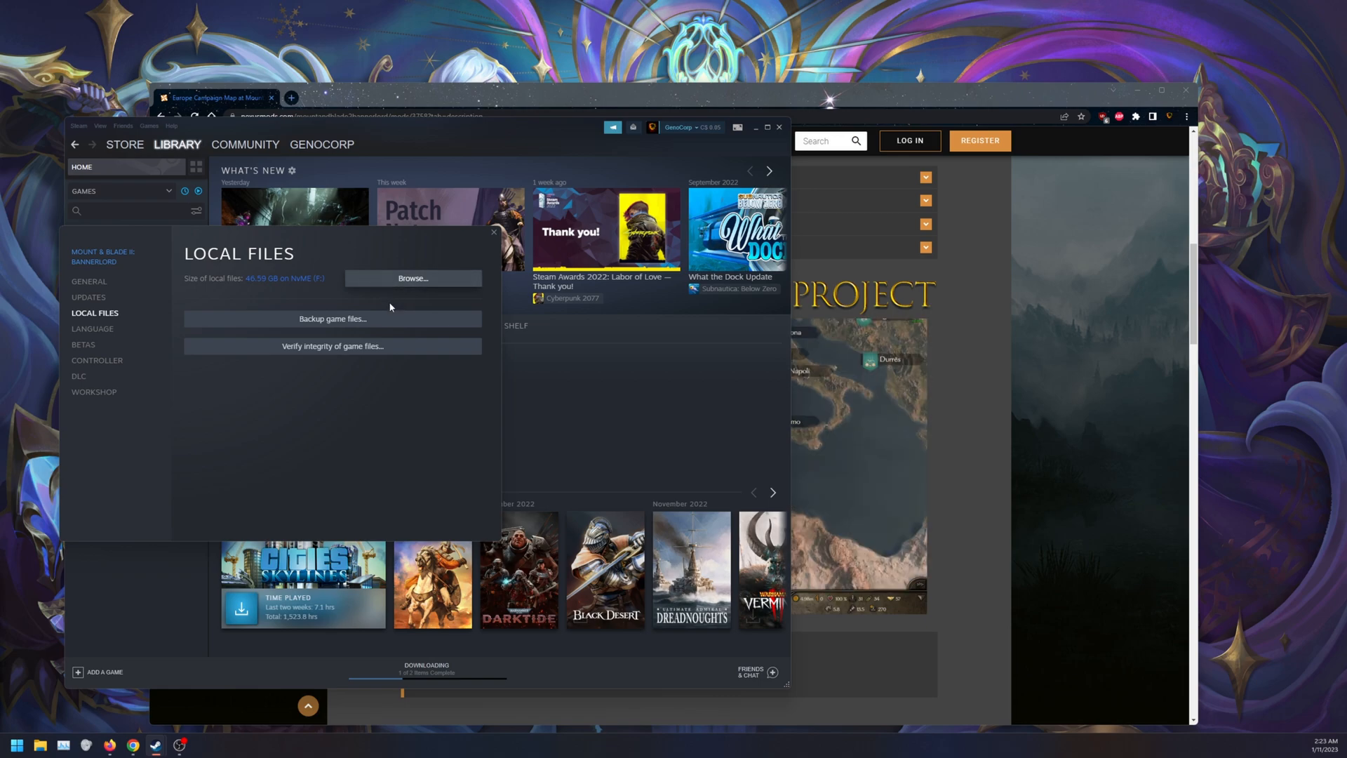
left_click(413, 278)
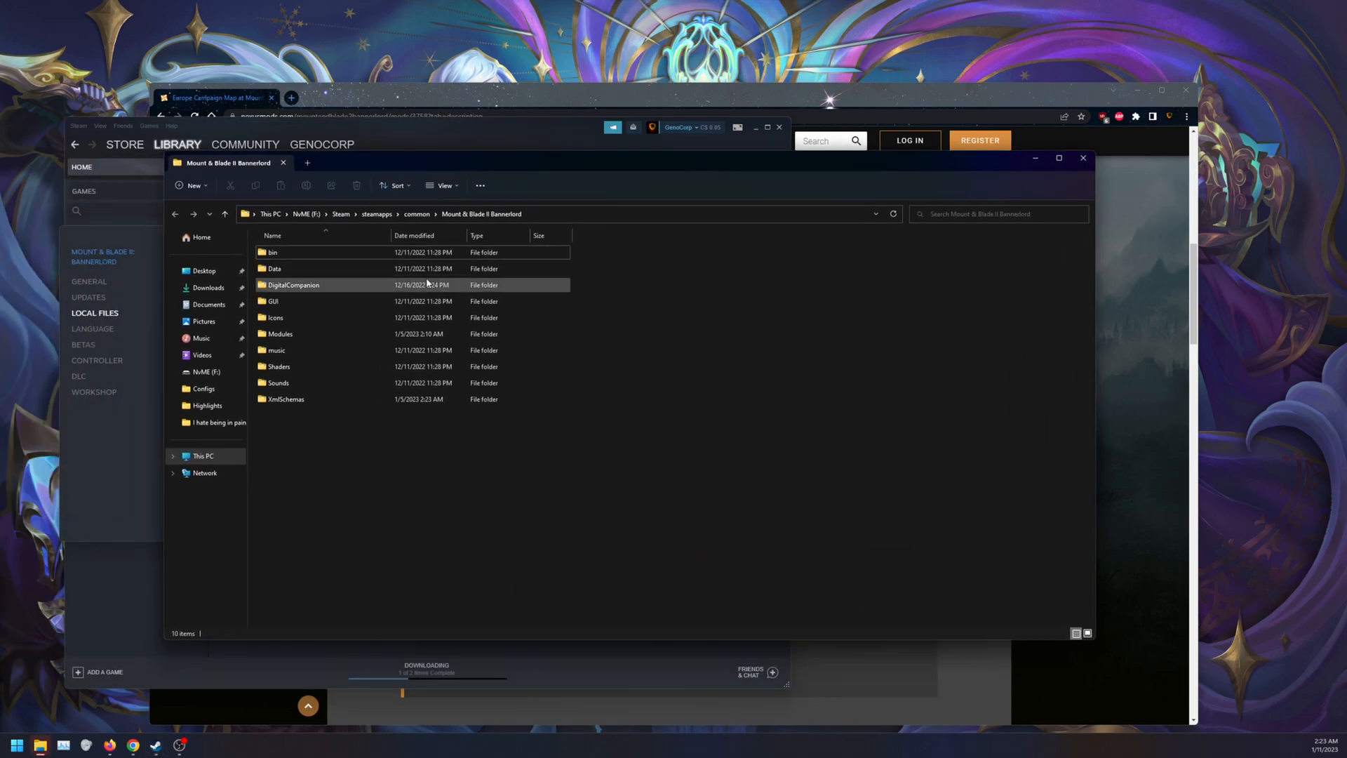
double_click(279, 334)
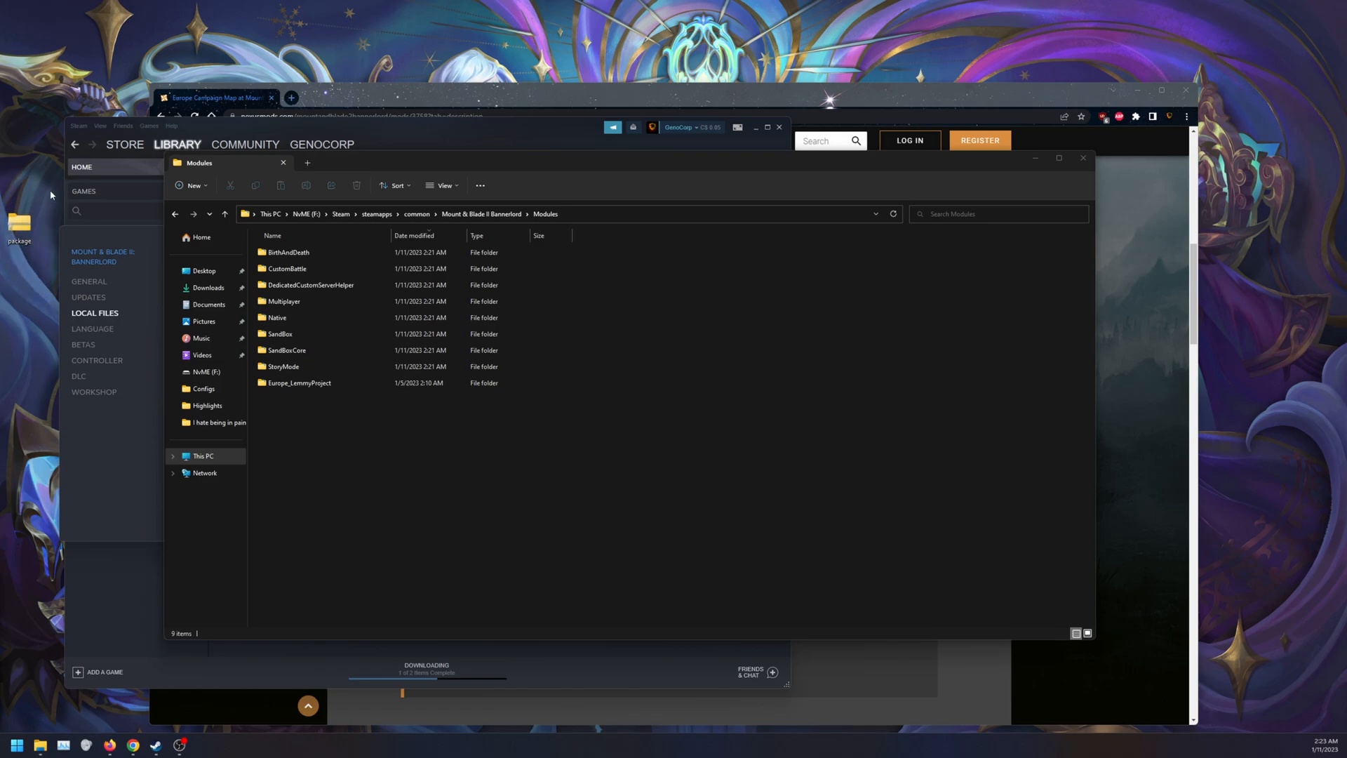
mouse_move(39, 216)
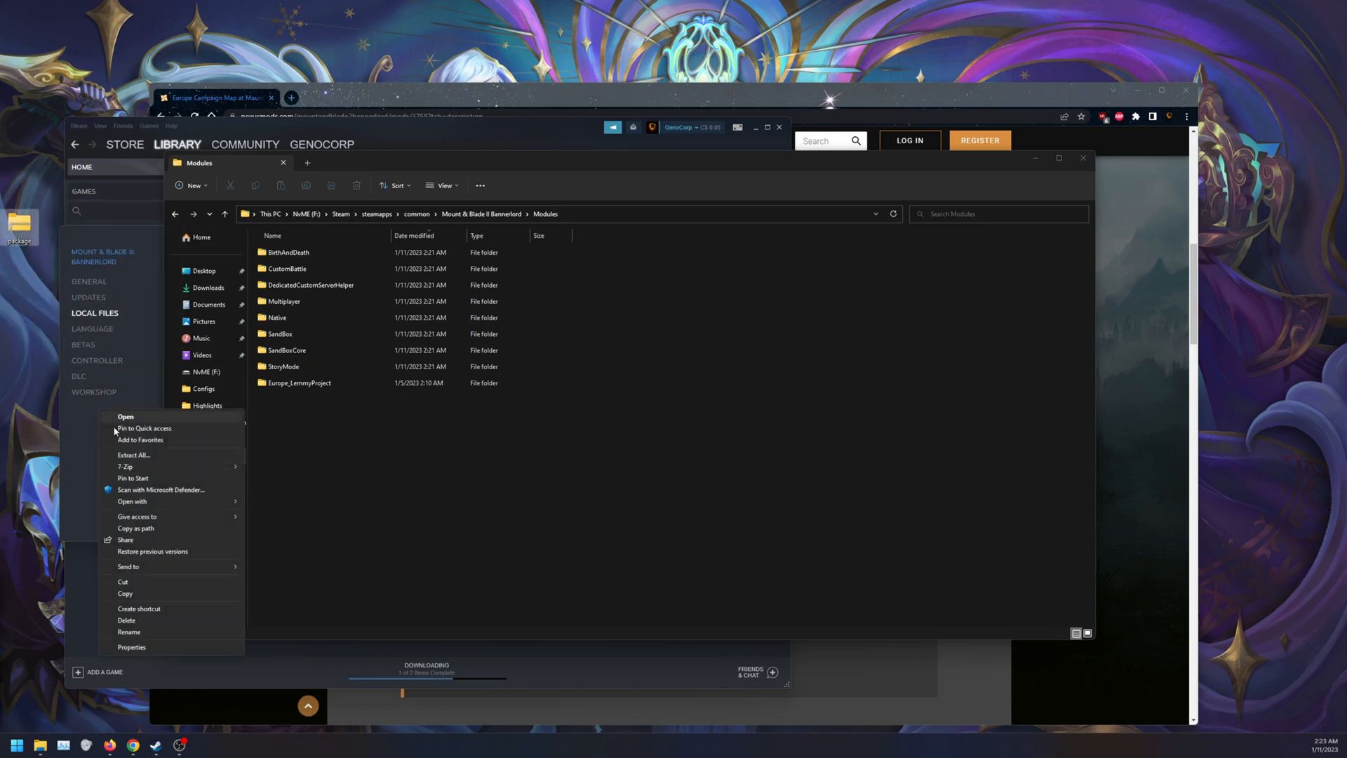
left_click(132, 647)
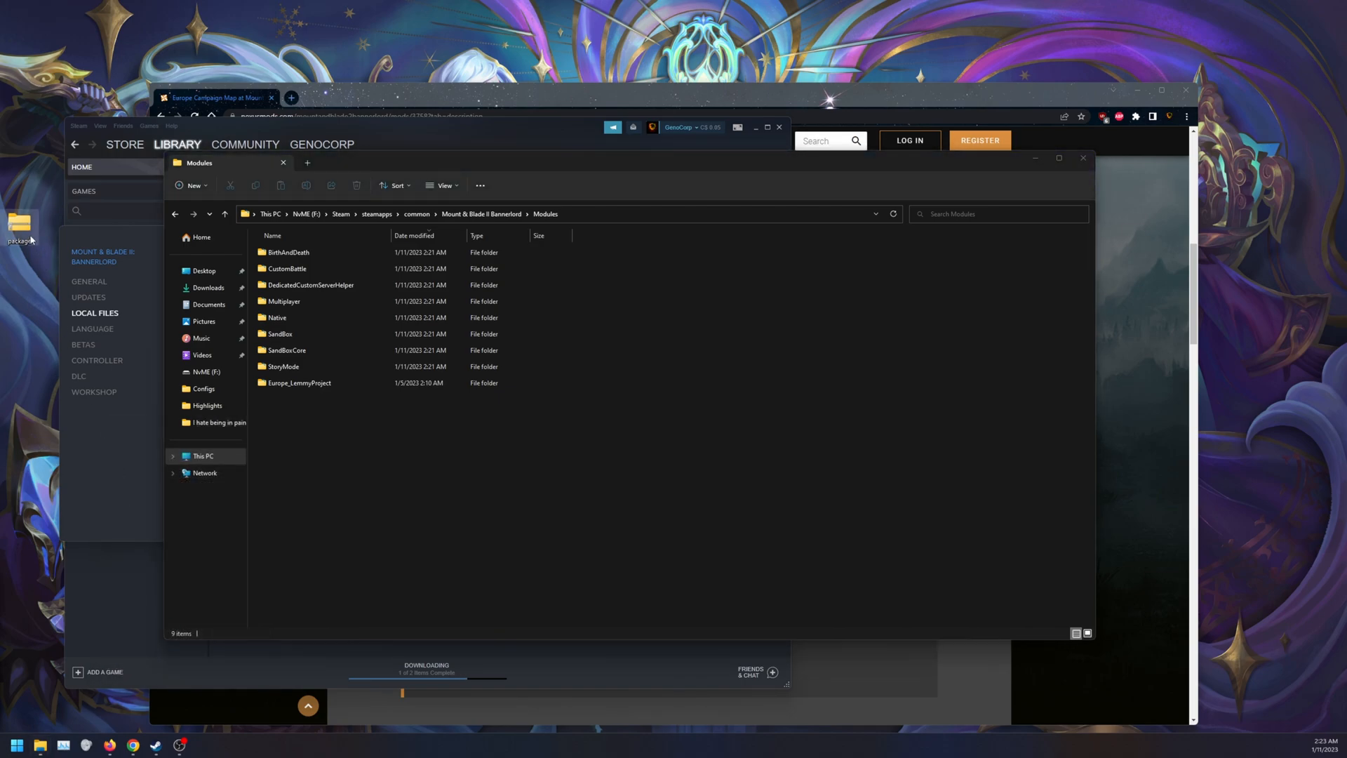
right_click(19, 228)
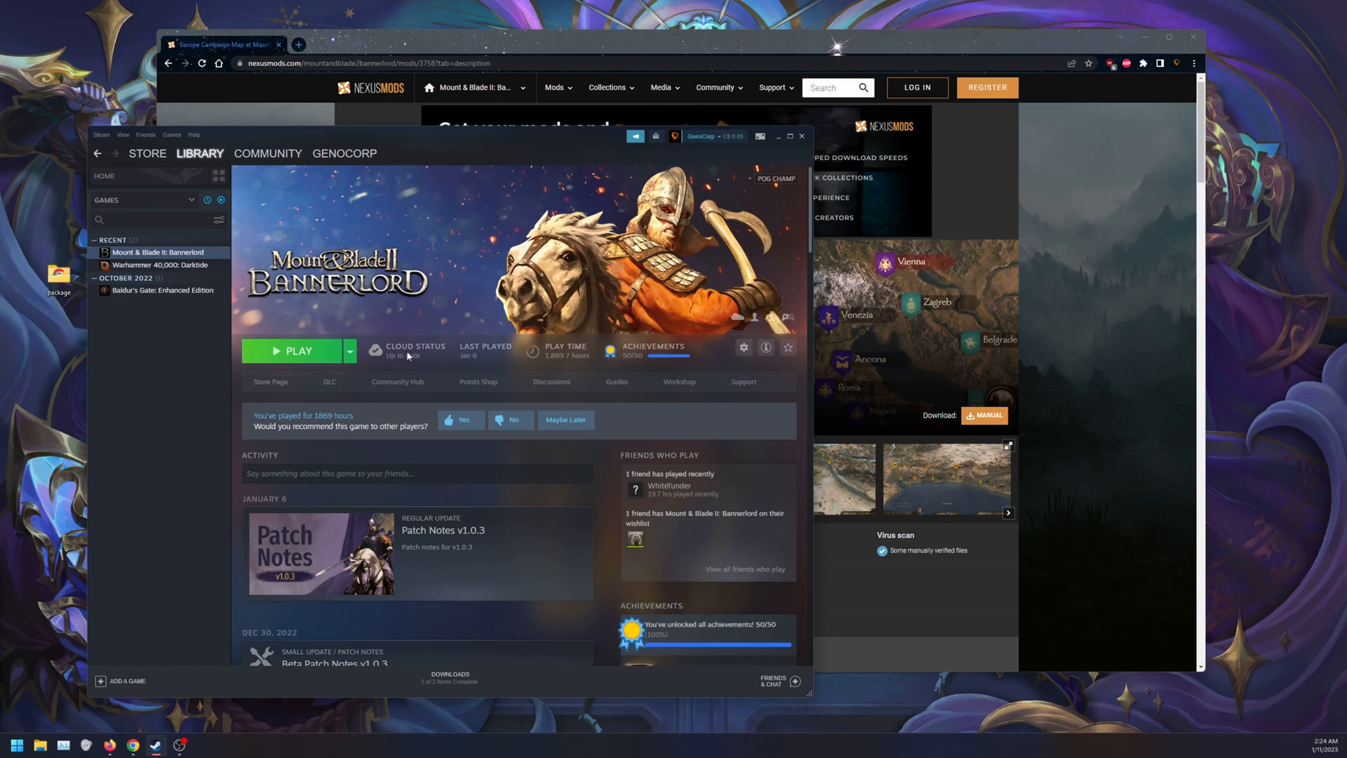
- Reopen Bannerlord's installed files via Properties and look through the Modules folder again
right_click(159, 251)
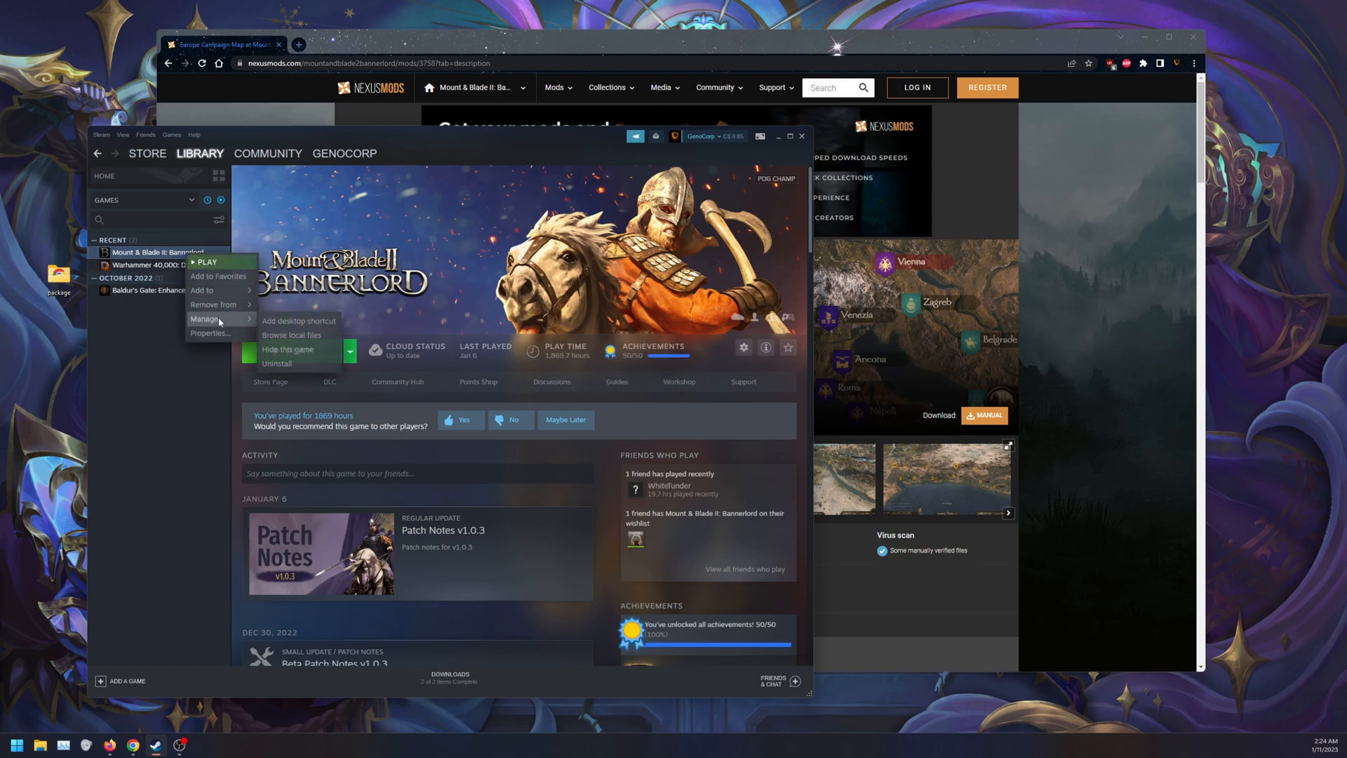
left_click(209, 334)
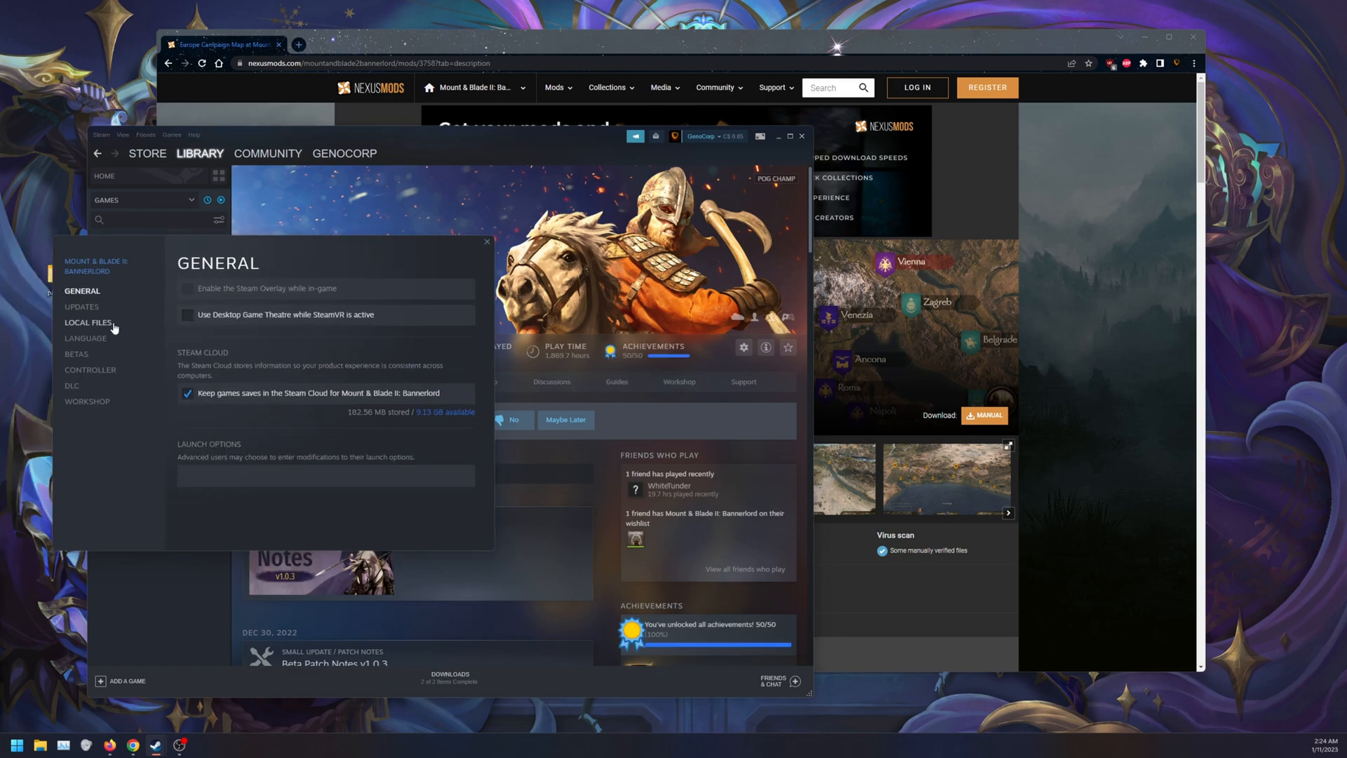
left_click(88, 323)
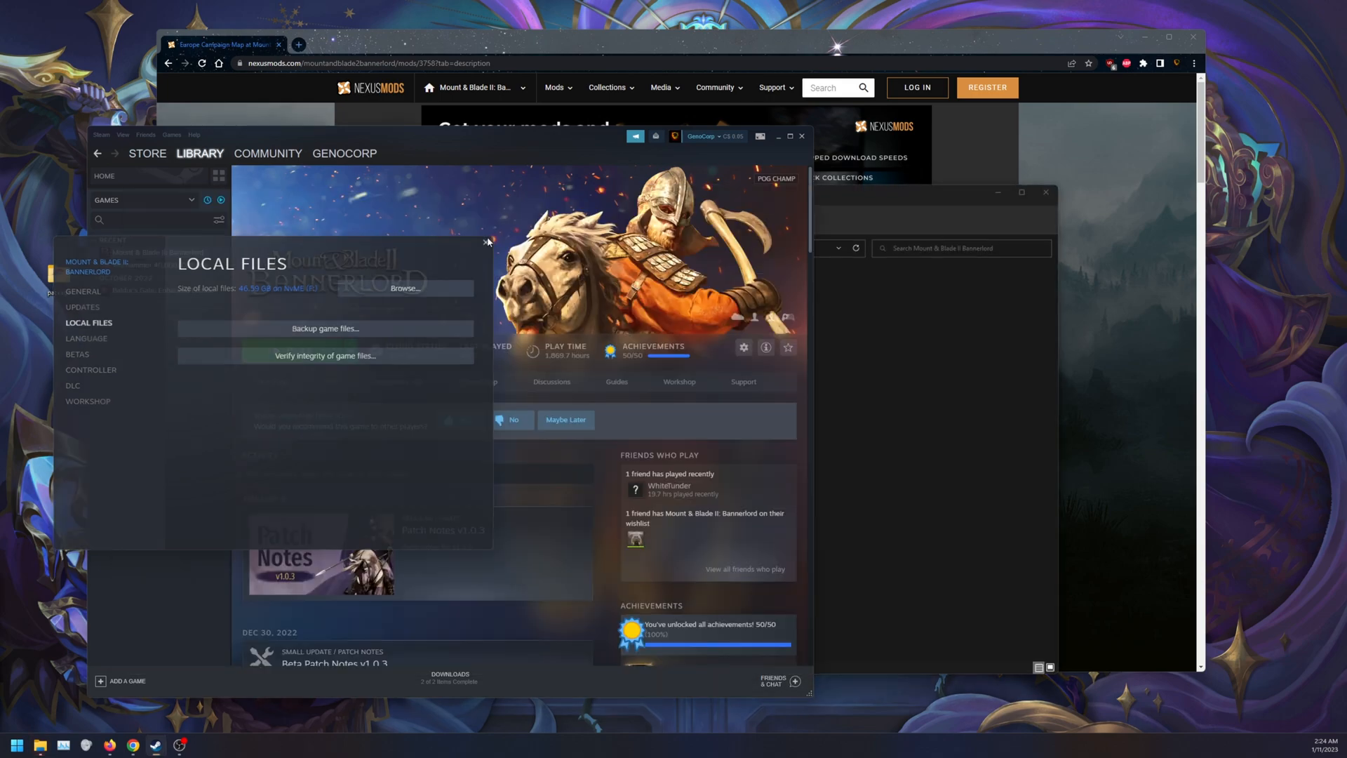
left_click(402, 288)
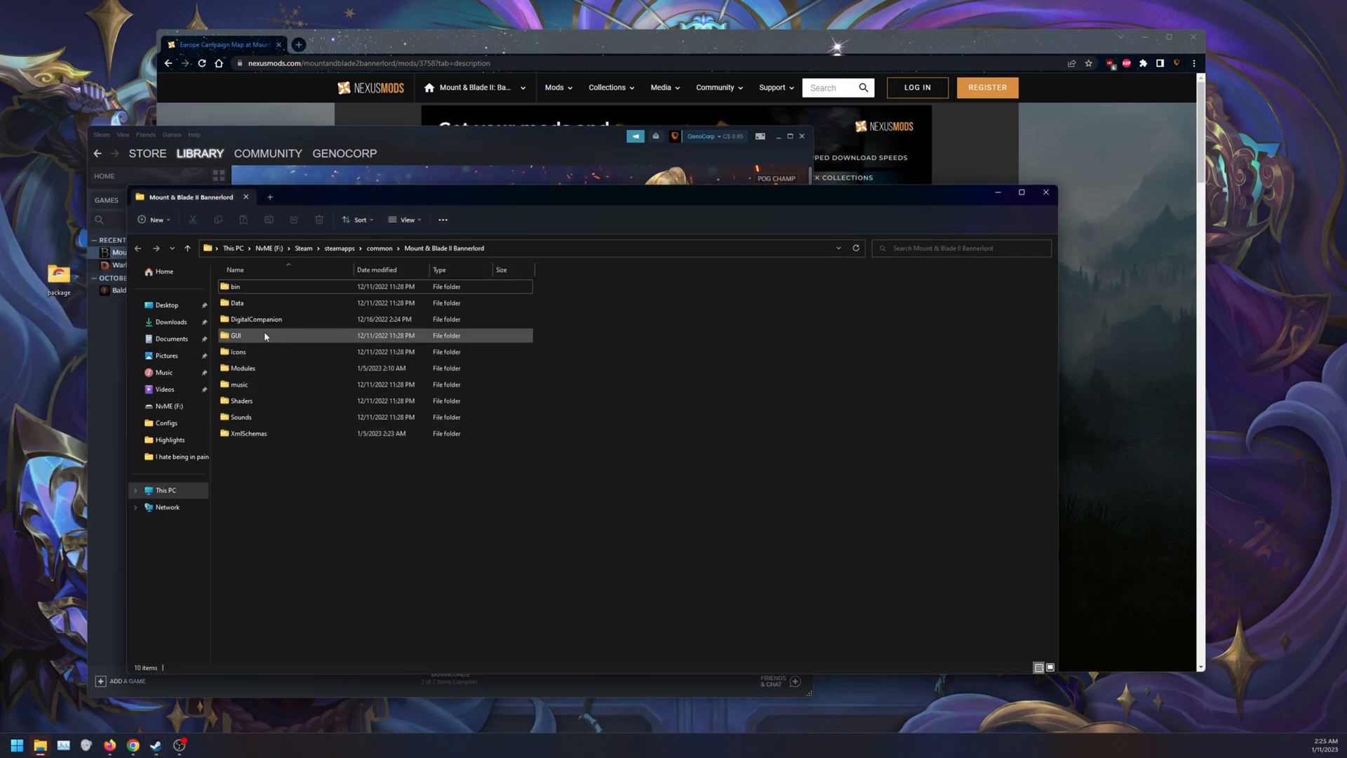
right_click(247, 417)
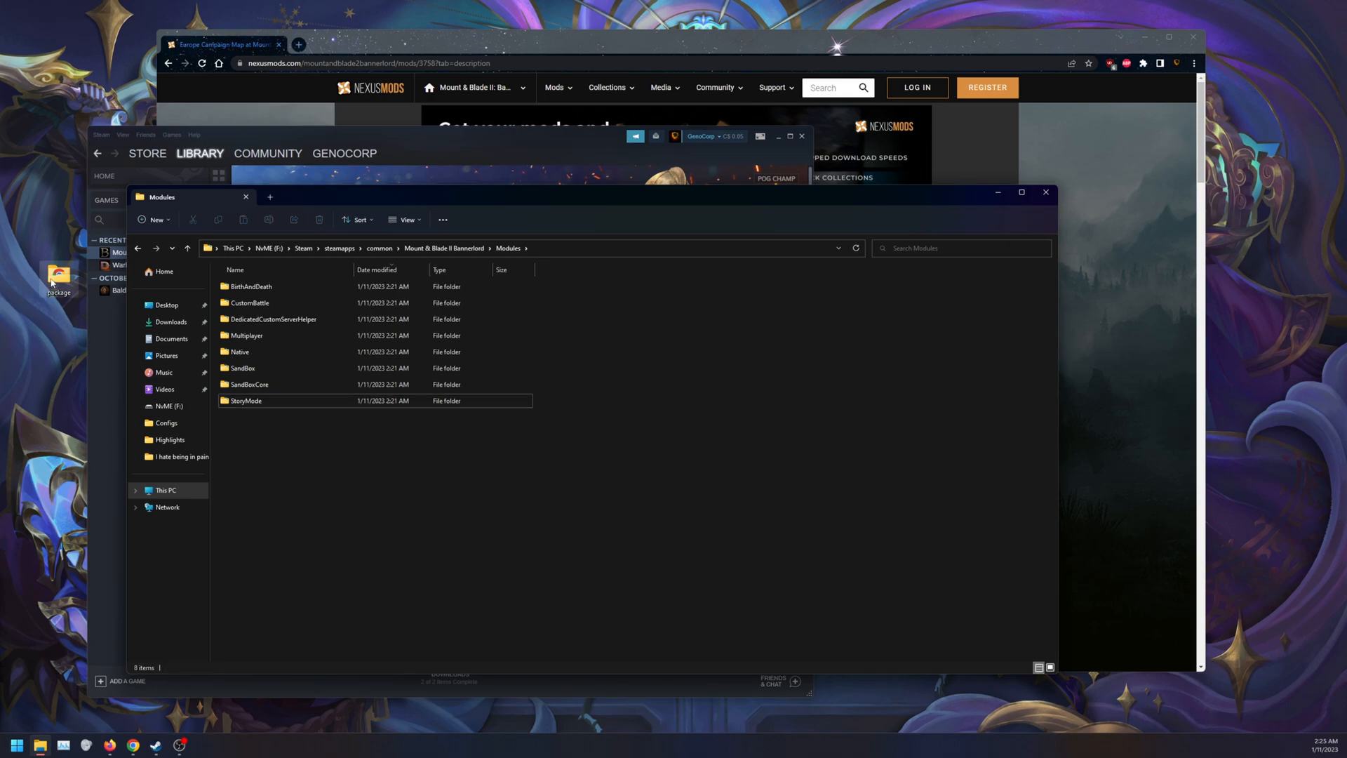
left_click_drag(59, 279, 283, 430)
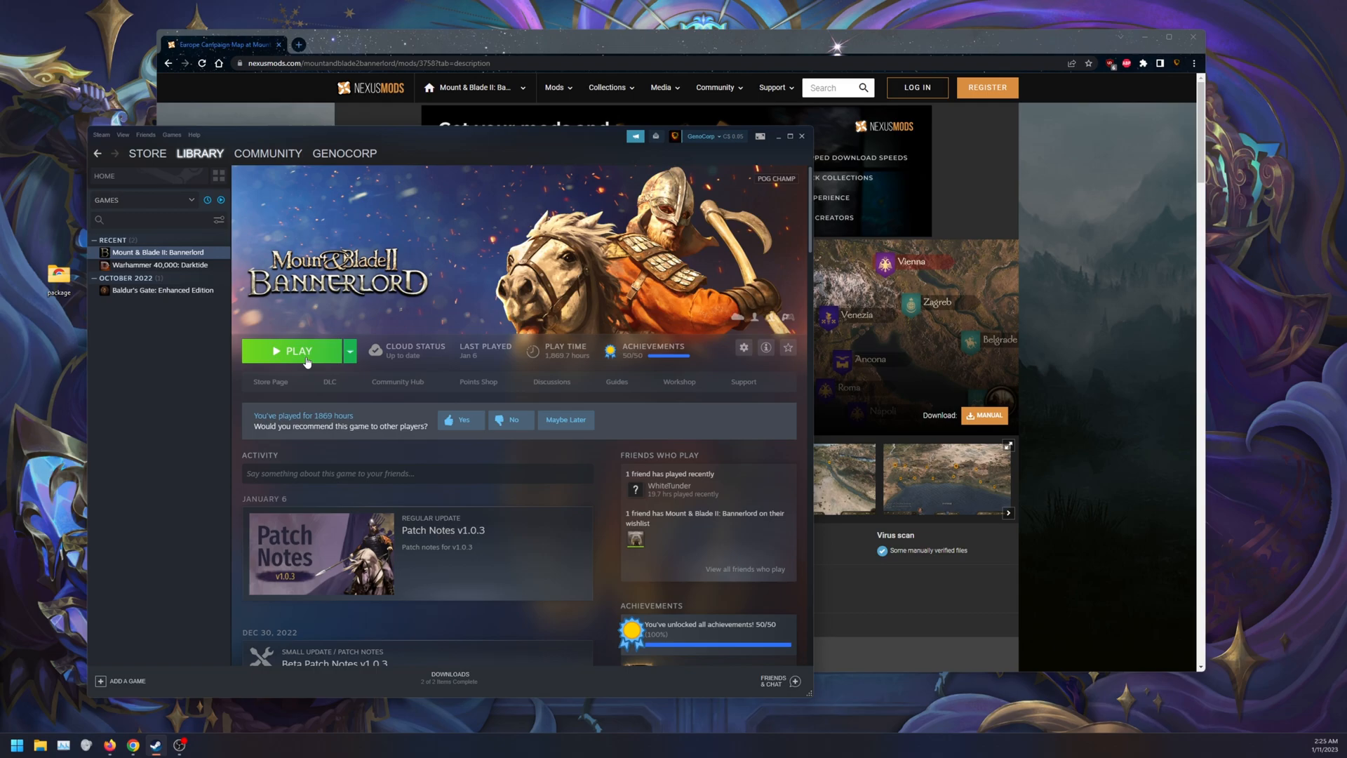
- Launch Bannerlord and review the launcher's Mods list including Europe_LemmyProject
left_click(296, 351)
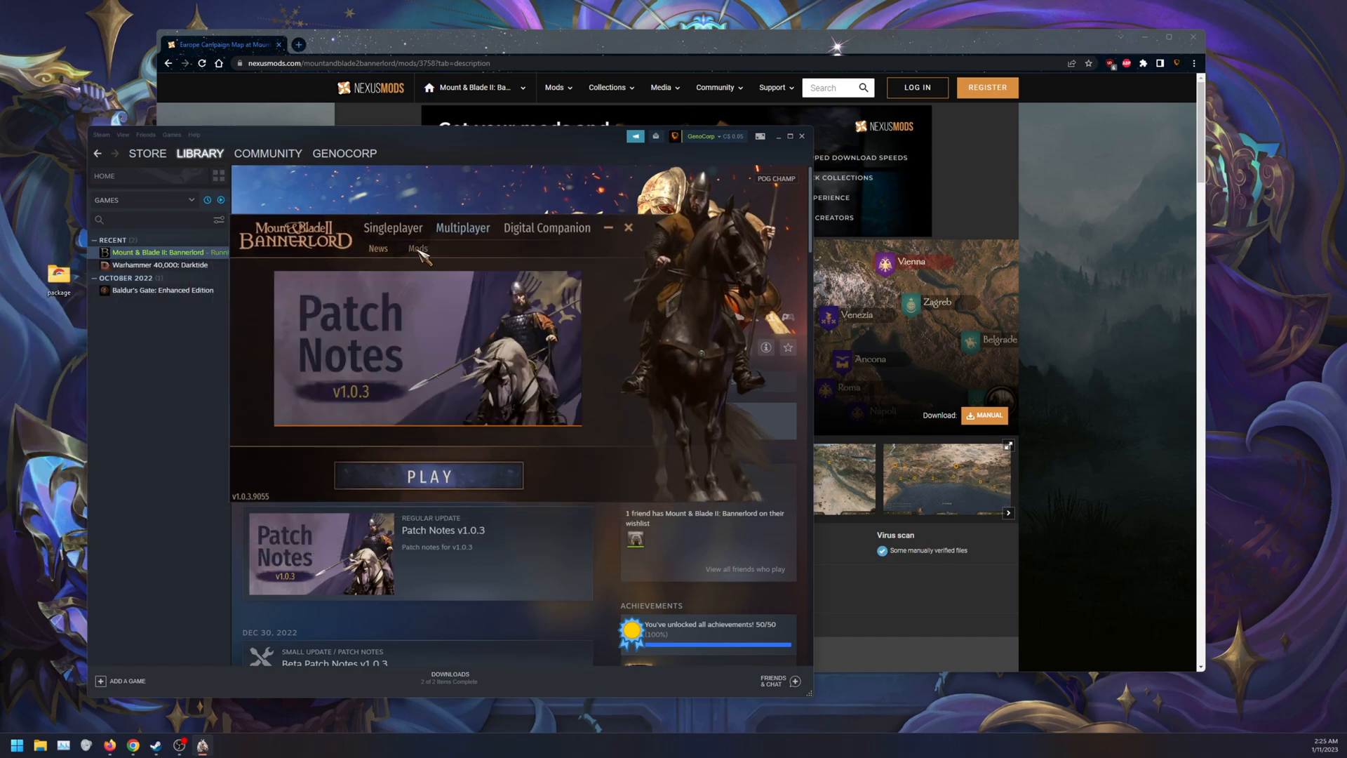
left_click(418, 248)
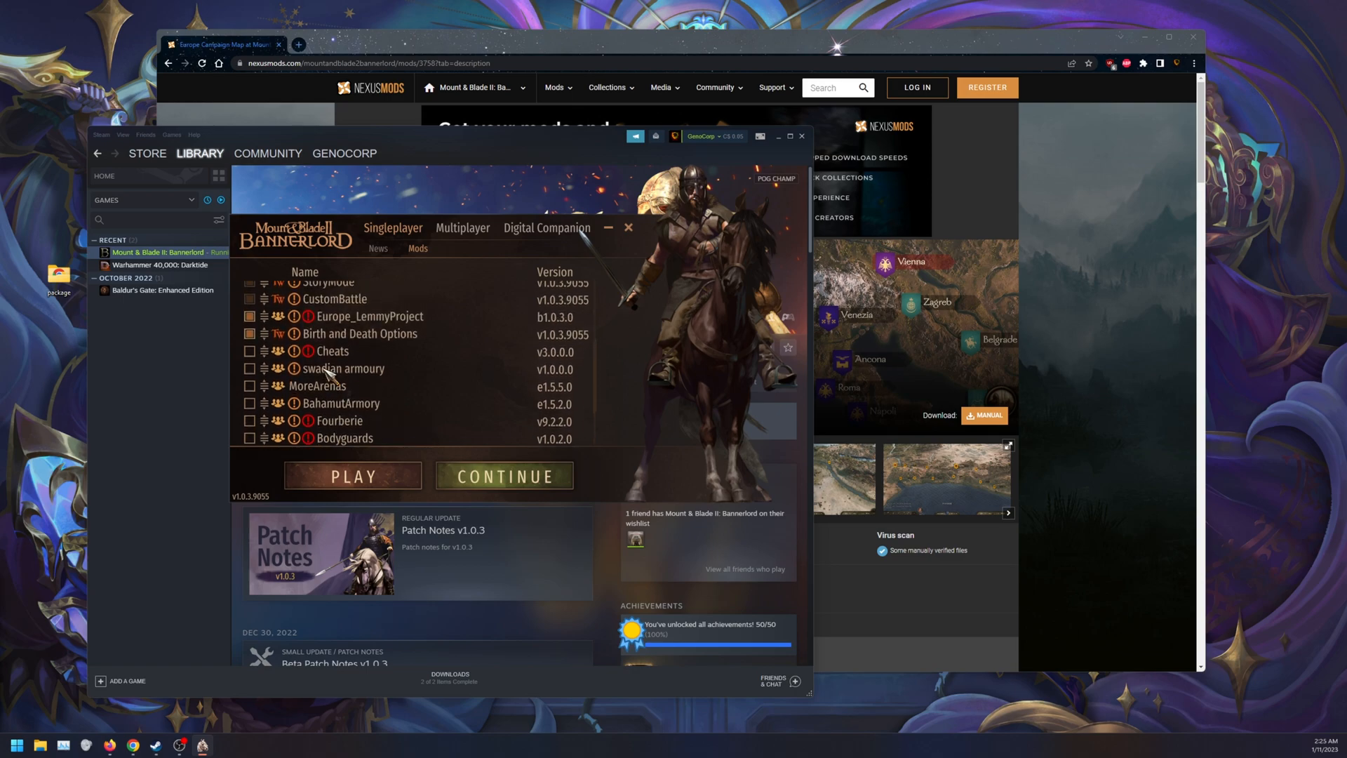
scroll("down", 3)
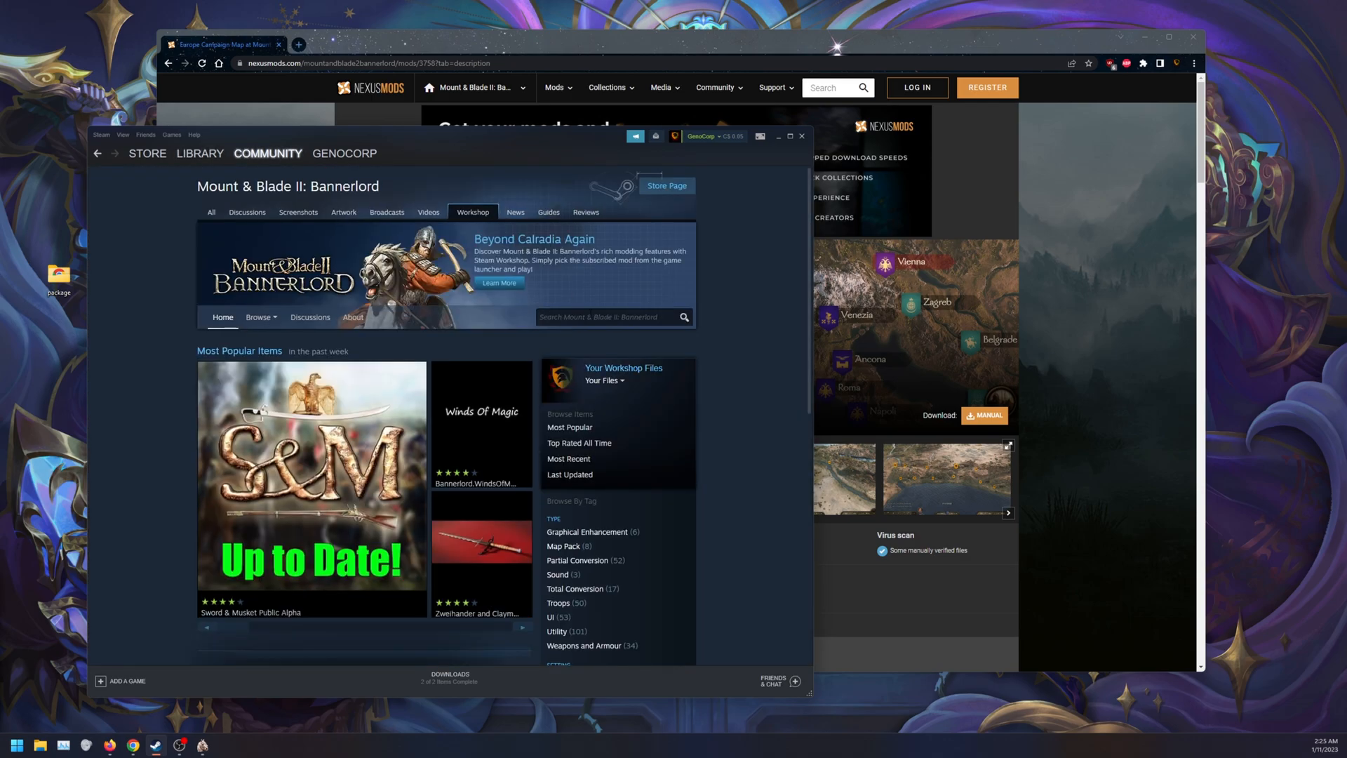
- Search the Bannerlord Workshop for 'harmony'
type("harmony")
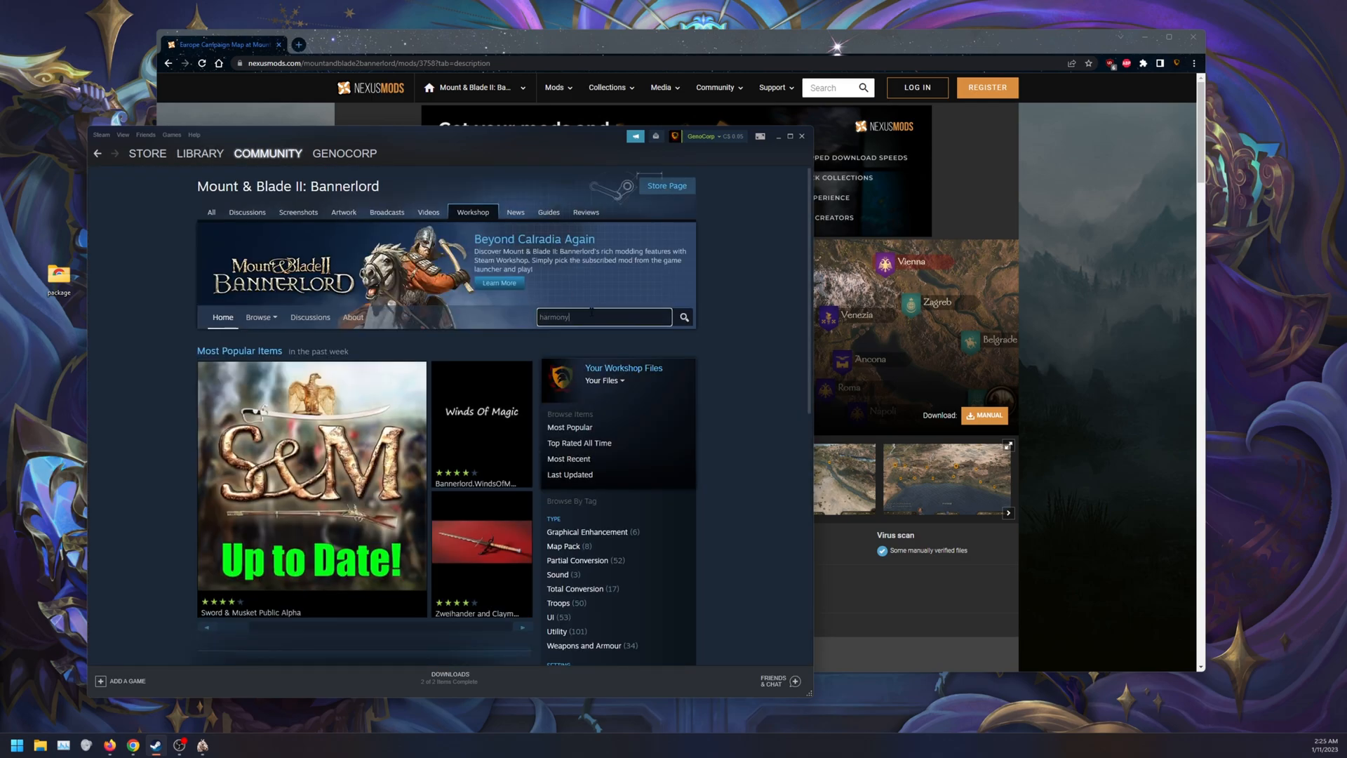
left_click(683, 317)
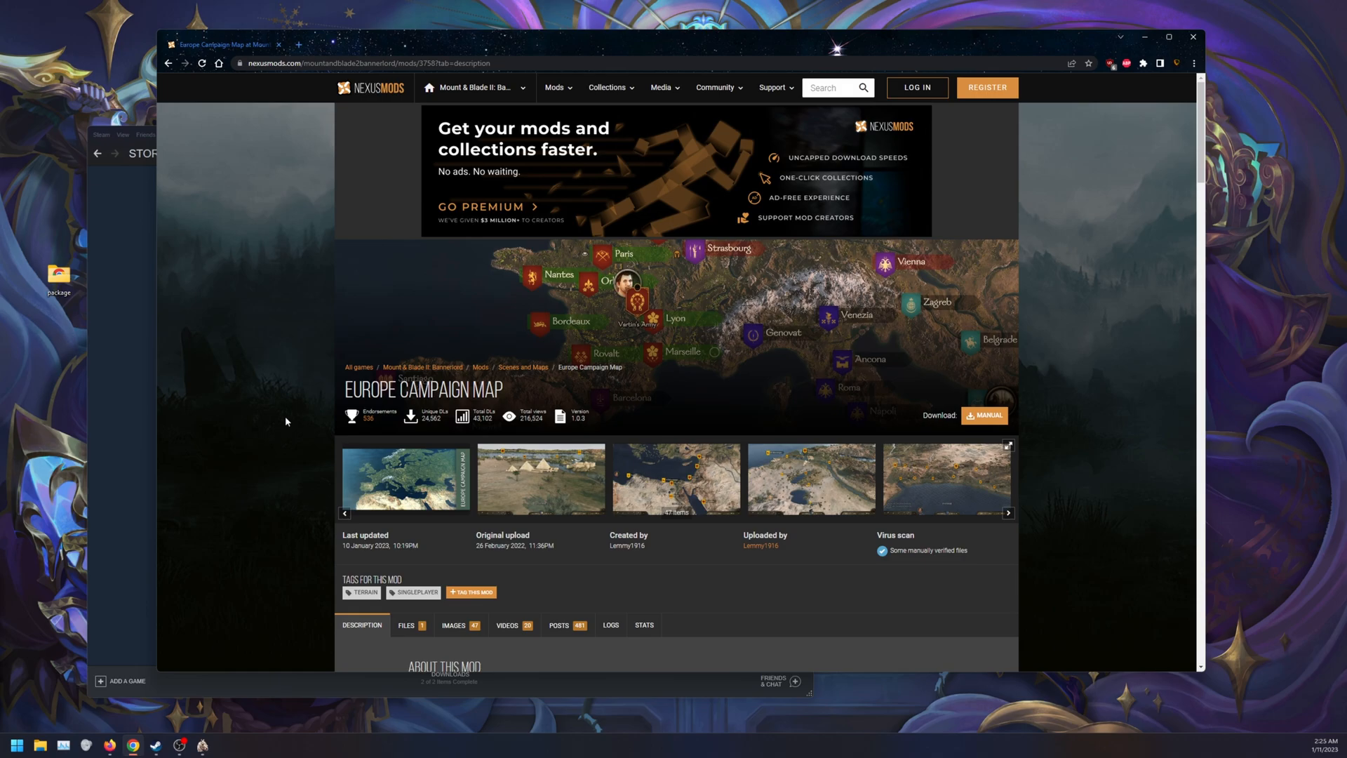
mouse_move(295, 612)
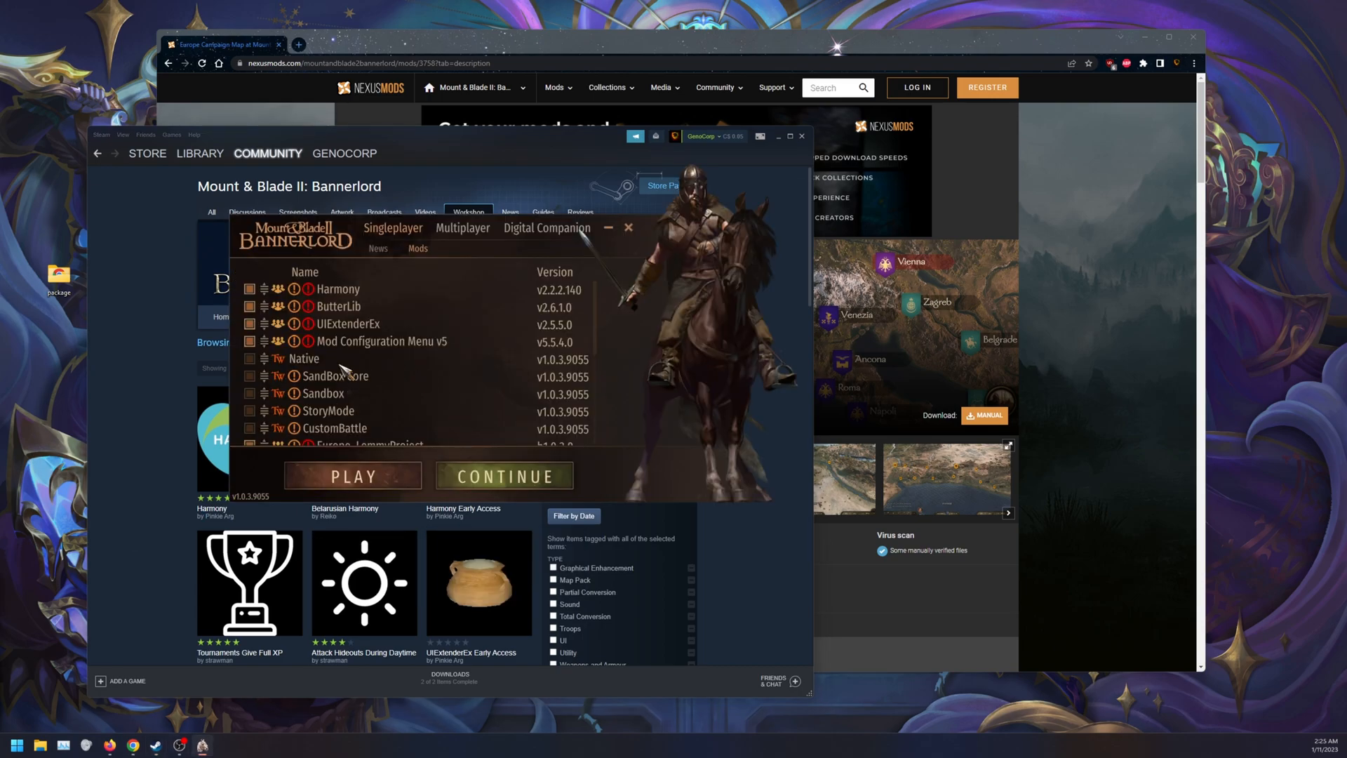
- Confirm Harmony and the Europe mod are ticked and start the game from the launcher
scroll("down", 3)
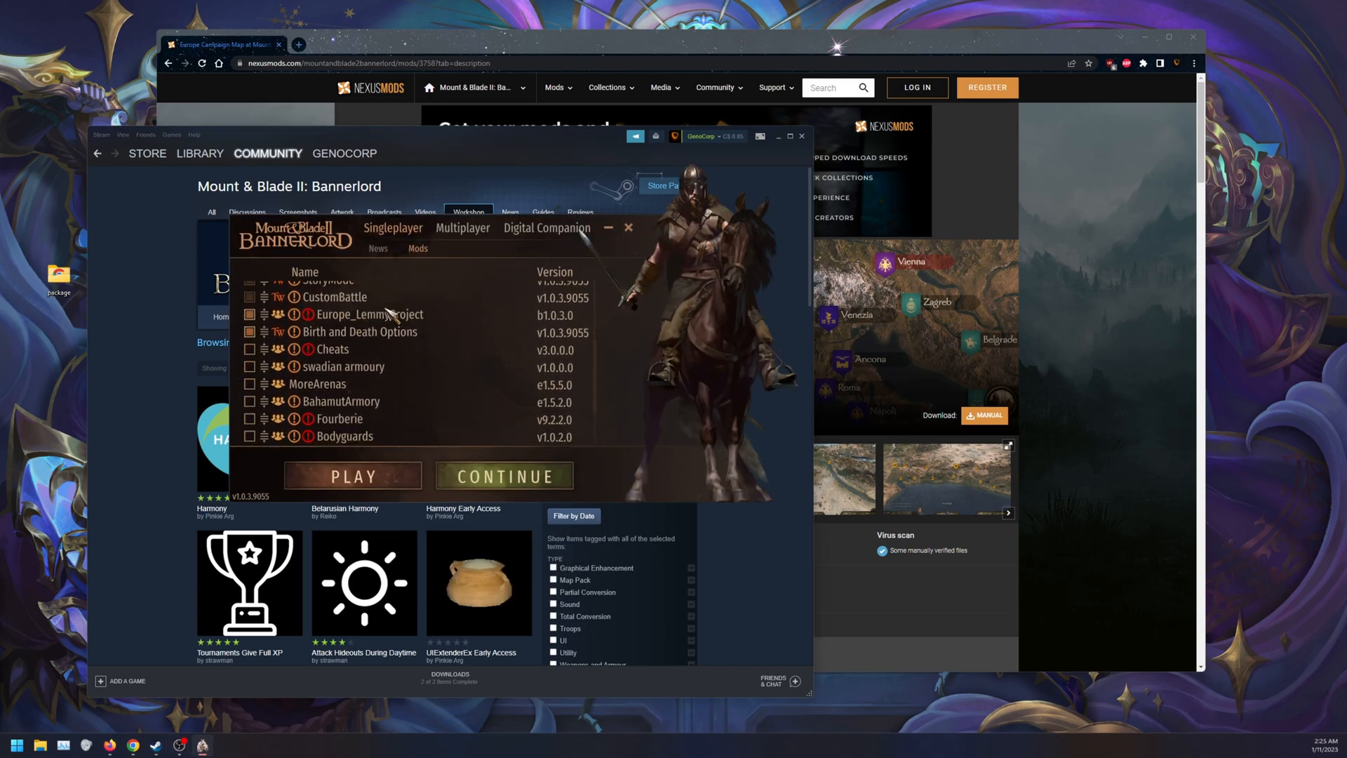
scroll("down", 3)
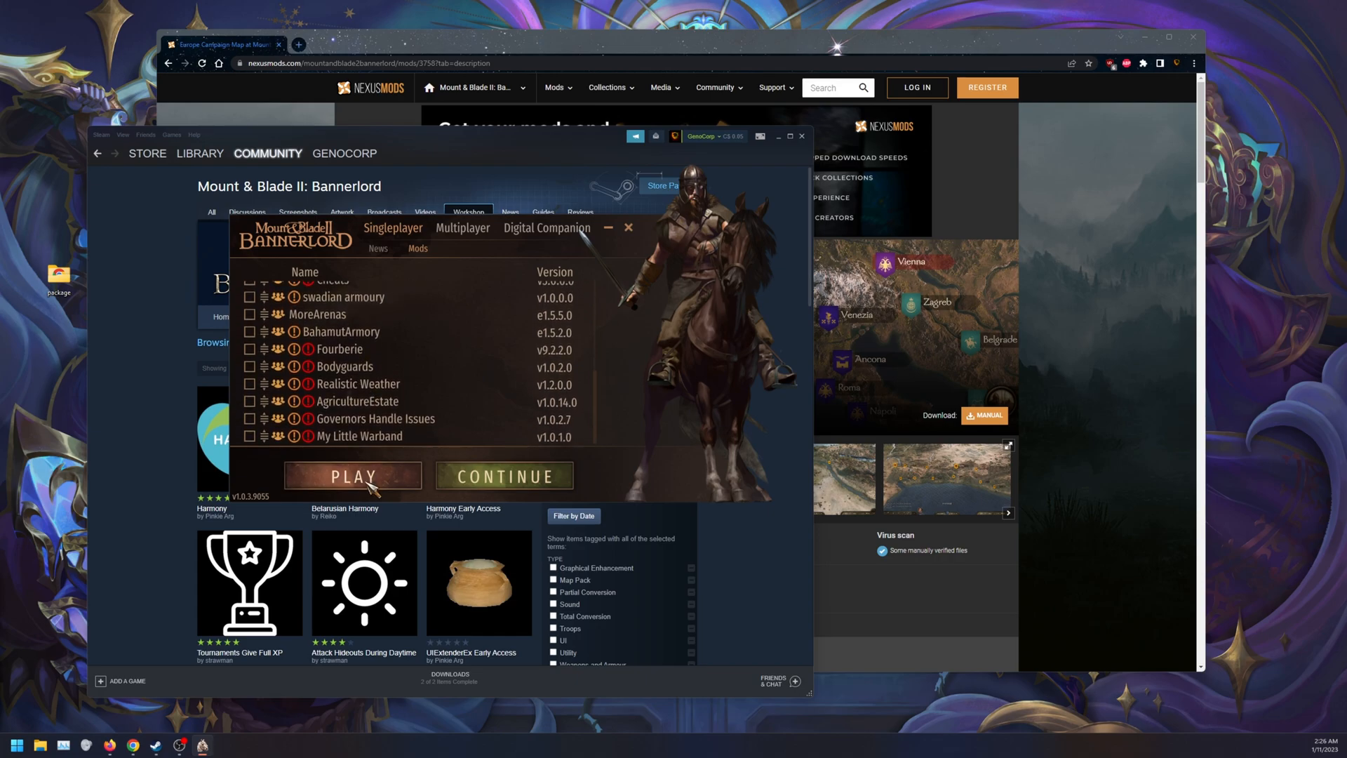
left_click(351, 476)
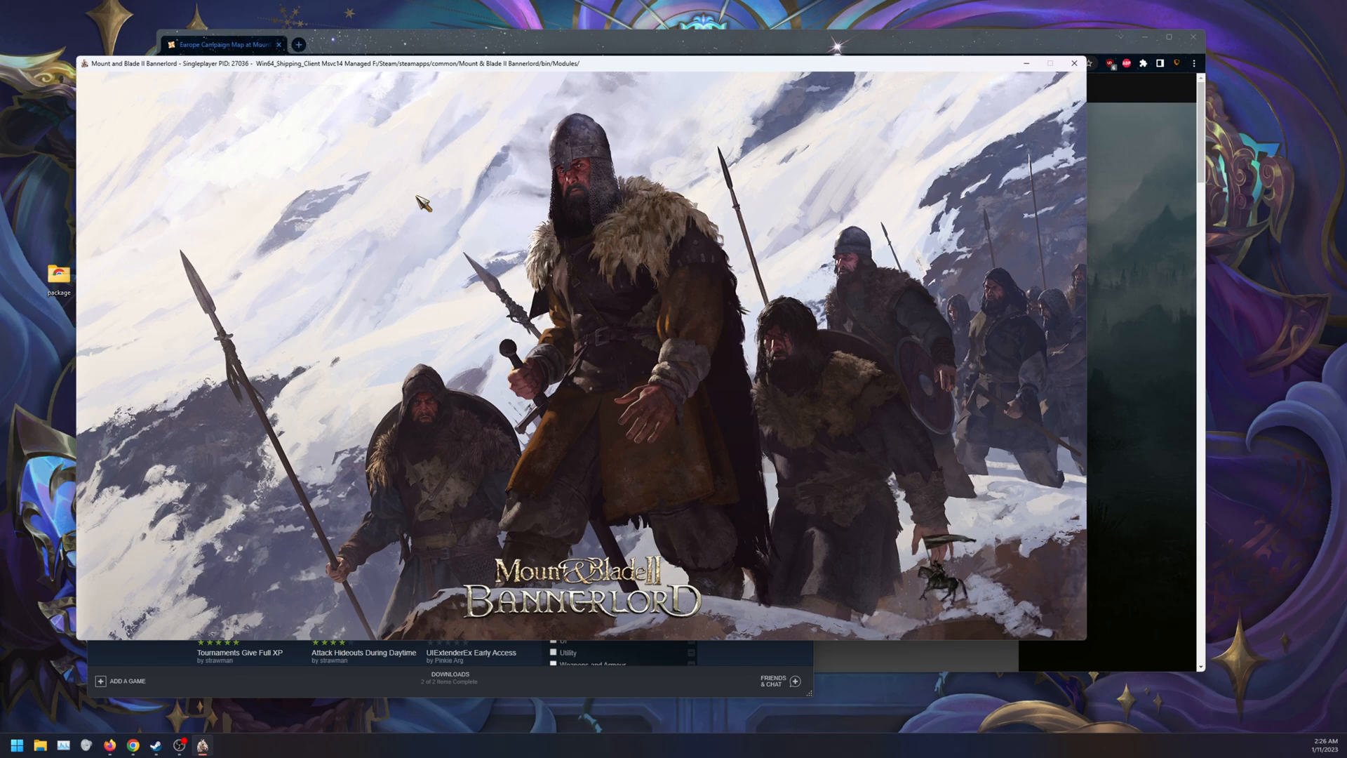
mouse_move(429, 245)
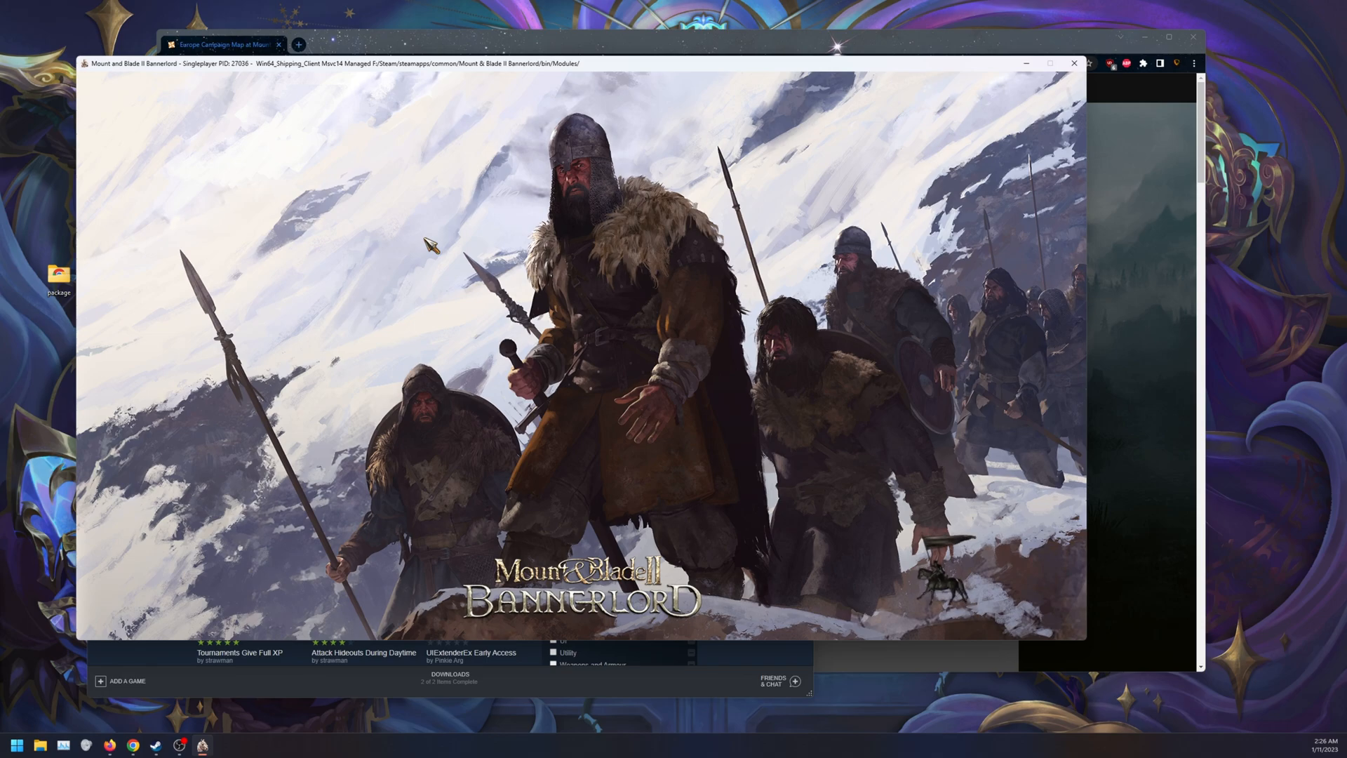
mouse_move(598, 278)
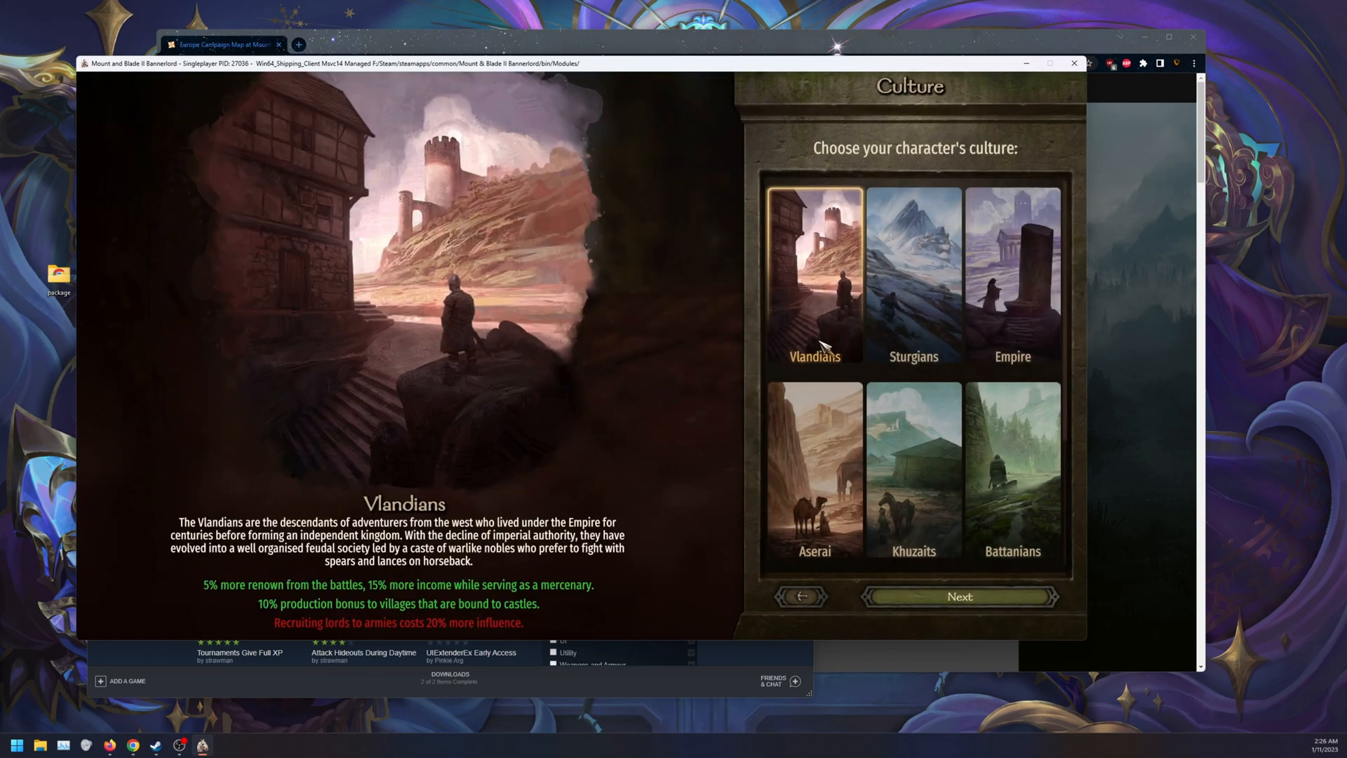
- Choose Vlandians culture and start the campaign onto the European map
left_click(958, 596)
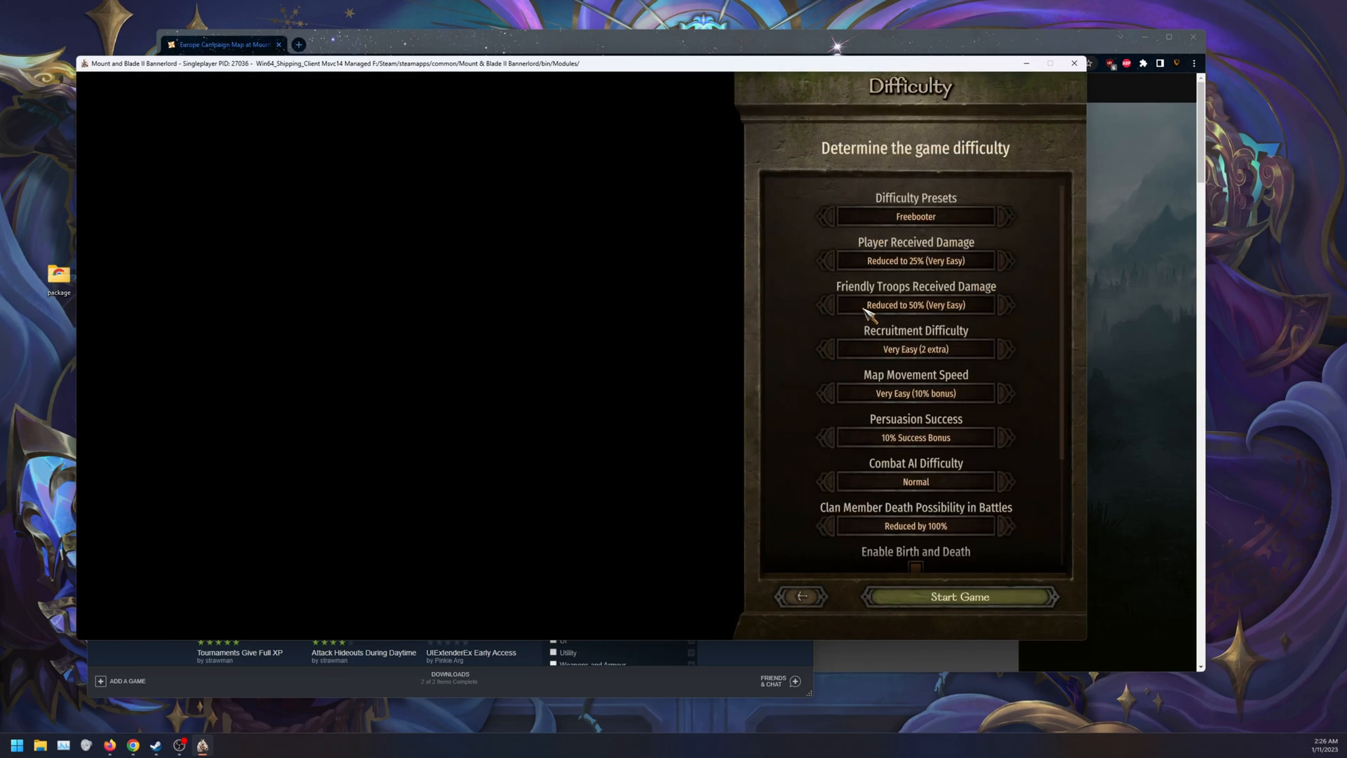
left_click(958, 597)
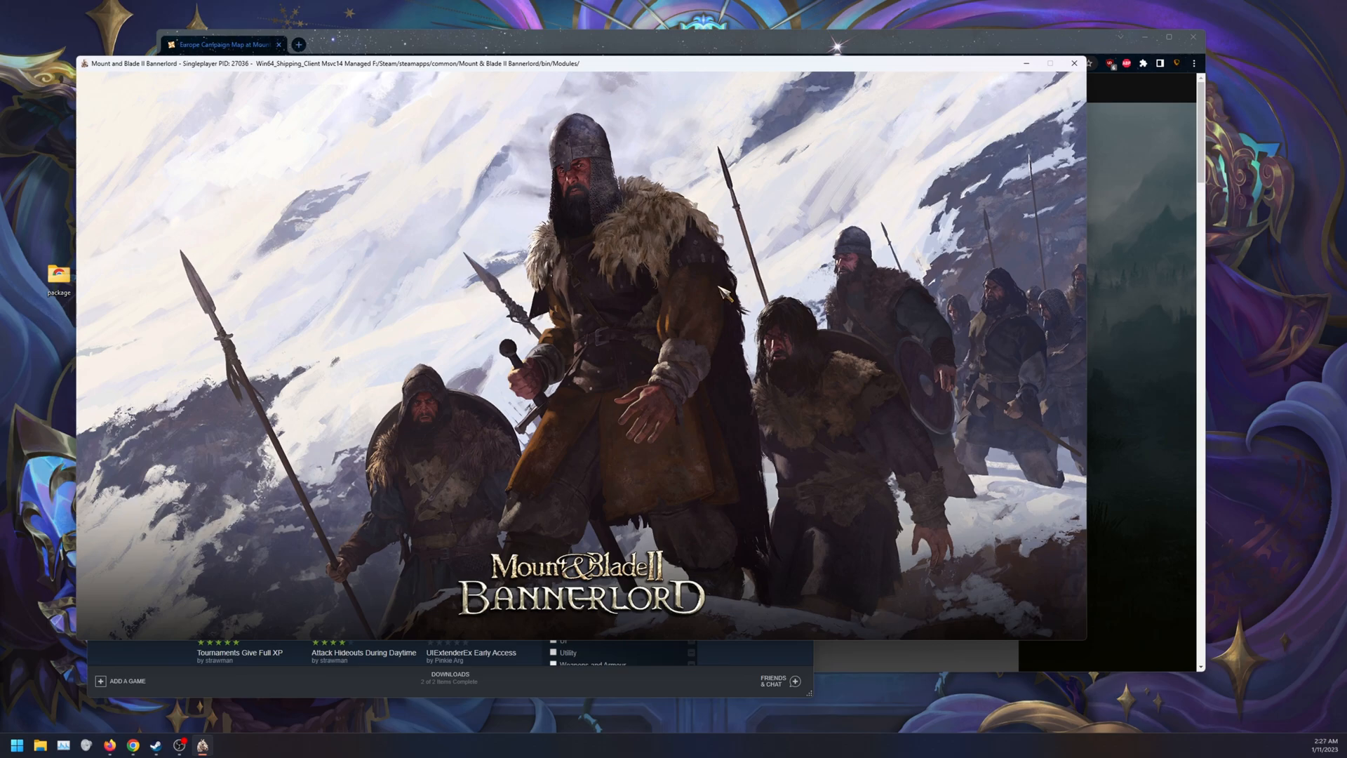
mouse_move(724, 292)
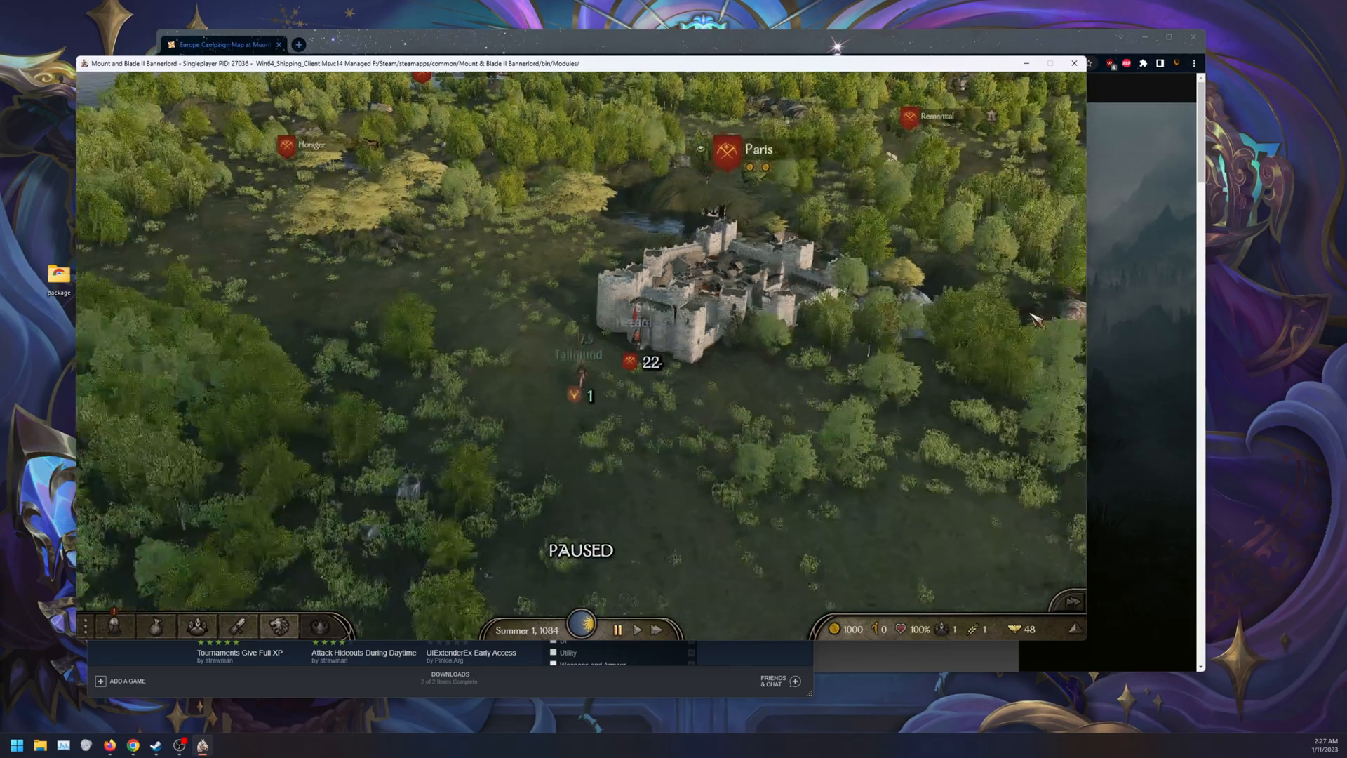
scroll("down", 3)
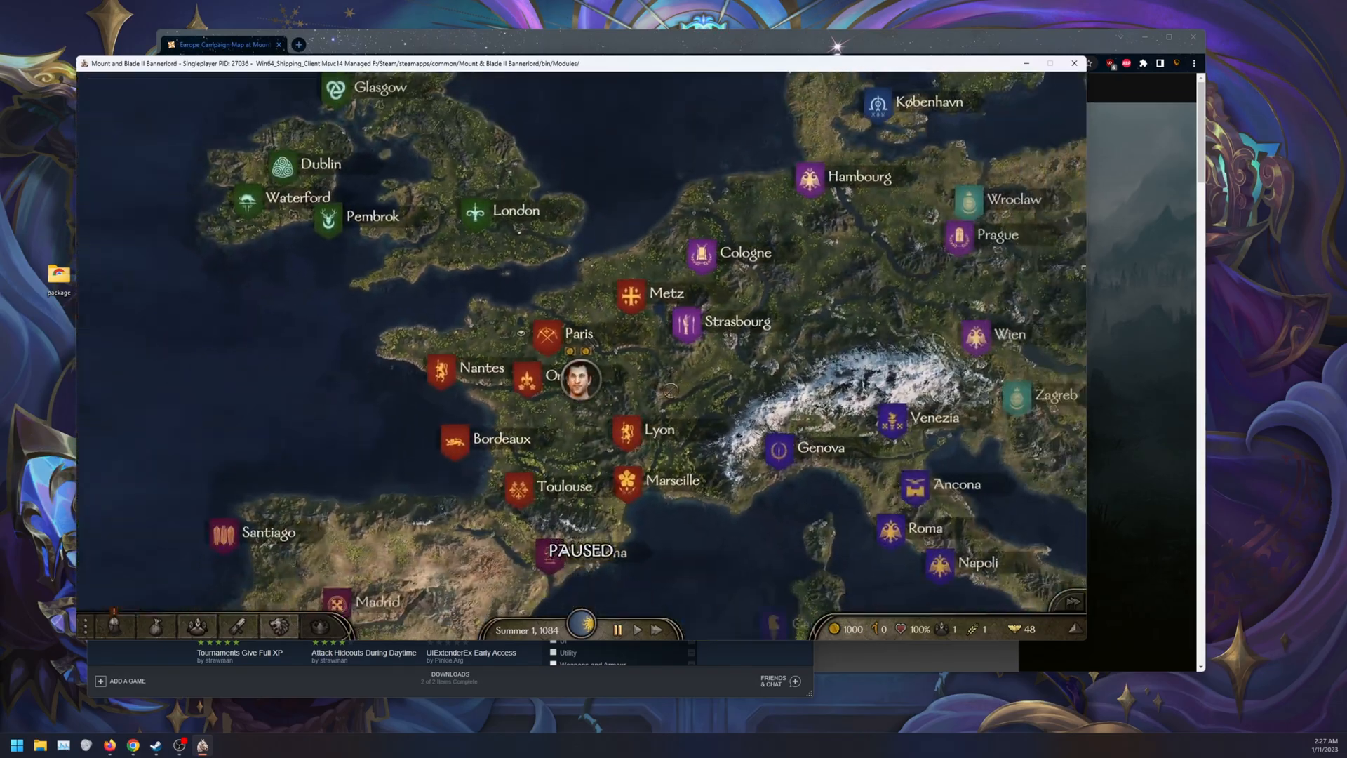